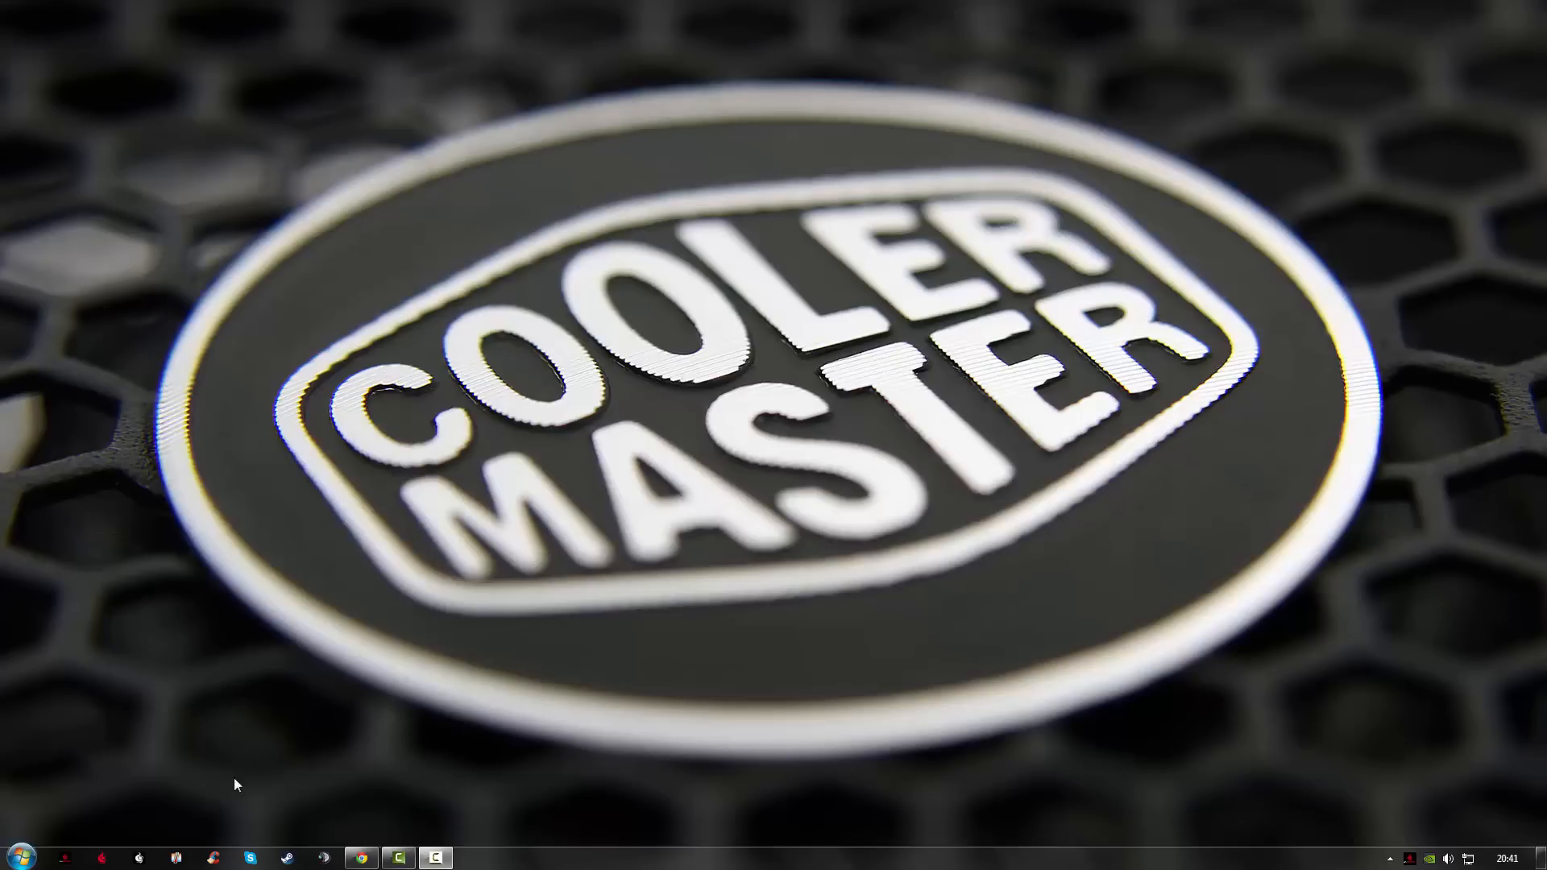
Launch Trigger Z from the taskbar, glance at Macro Studio, and return to Storm CFG key assignment.
{"action": "left_click", "coordinate": [472, 858]}
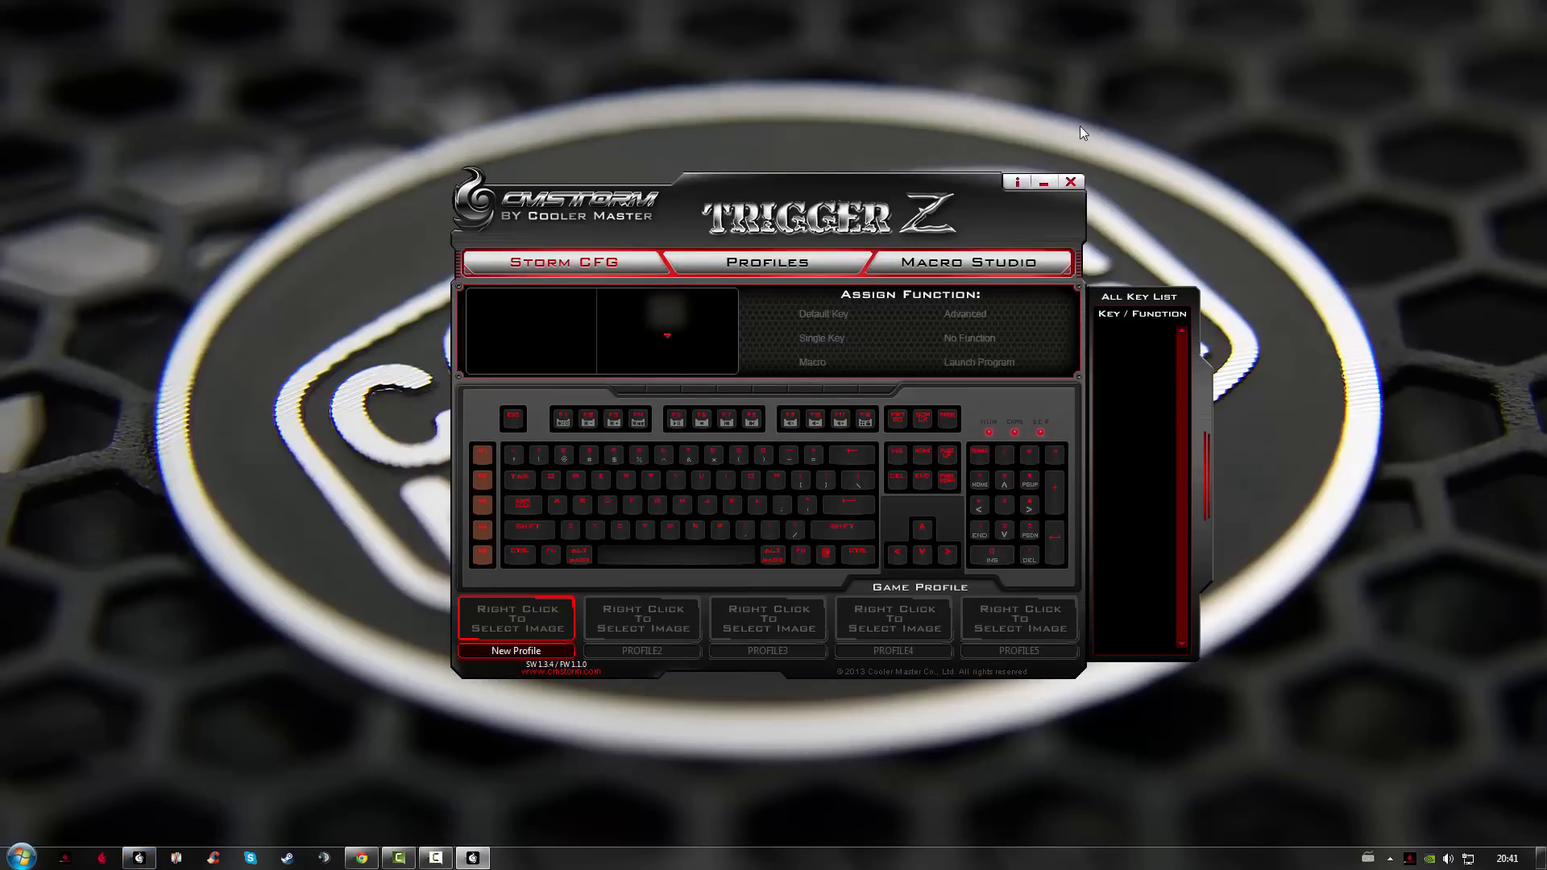
{"action": "mouse_move", "coordinate": [1098, 138]}
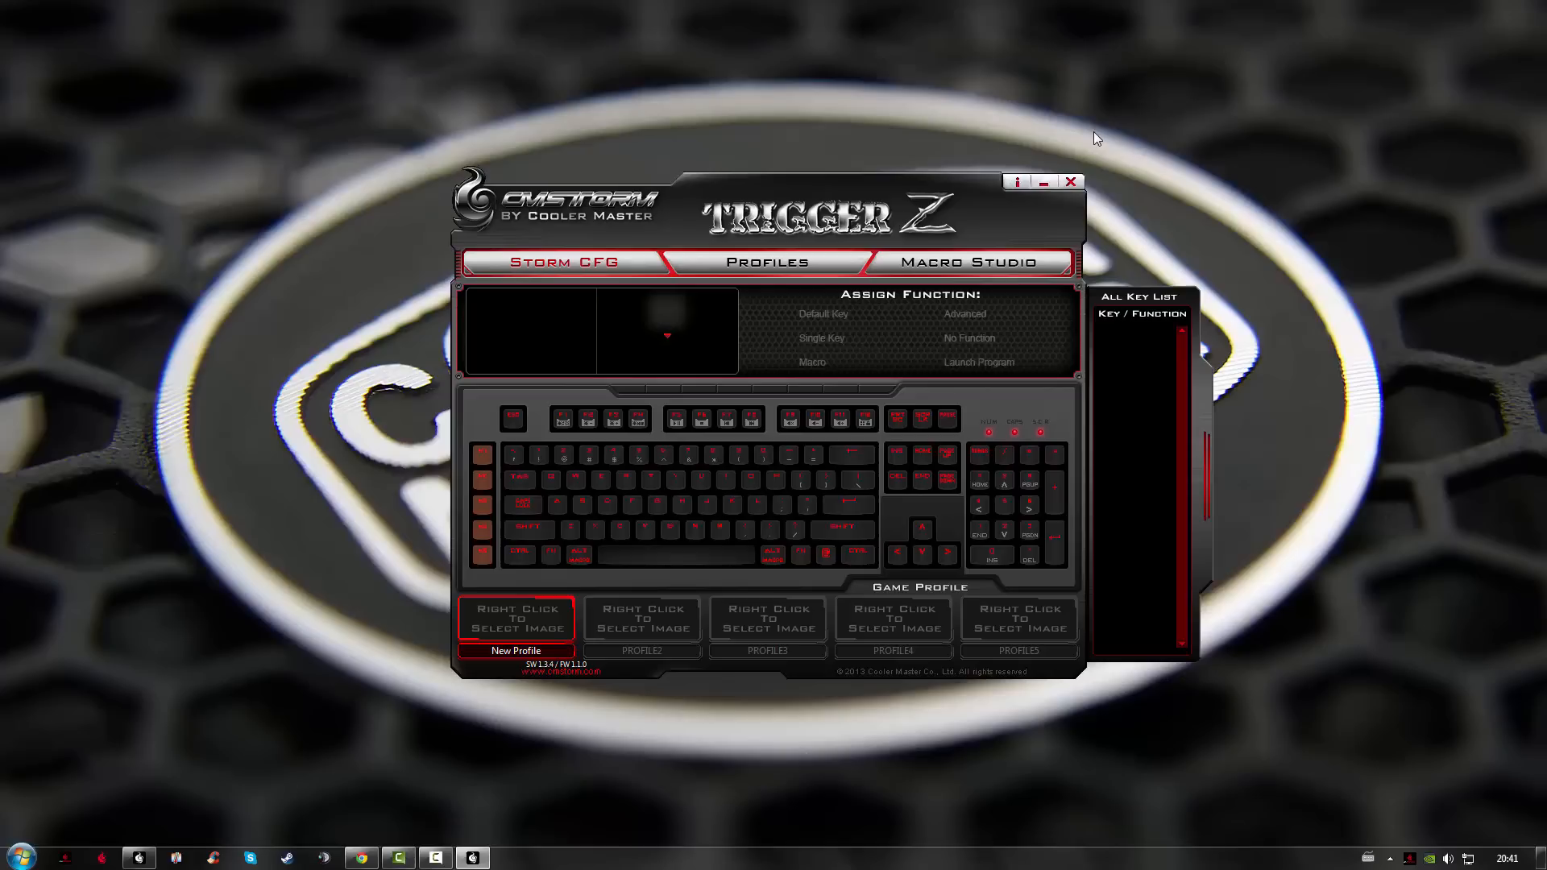
{"action": "mouse_move", "coordinate": [653, 125]}
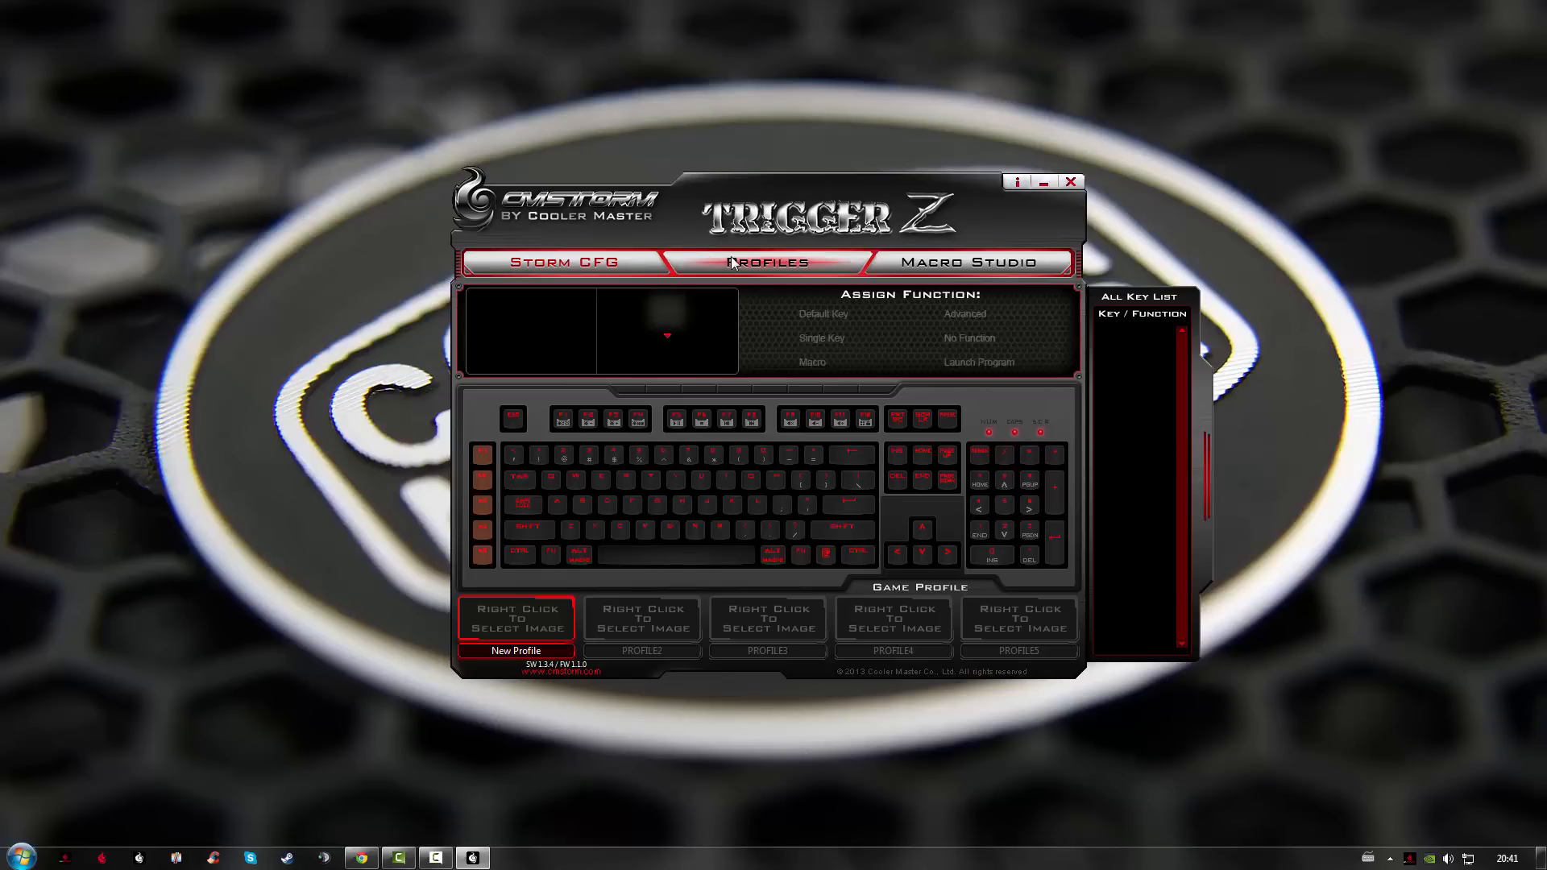
{"action": "left_click", "coordinate": [966, 261]}
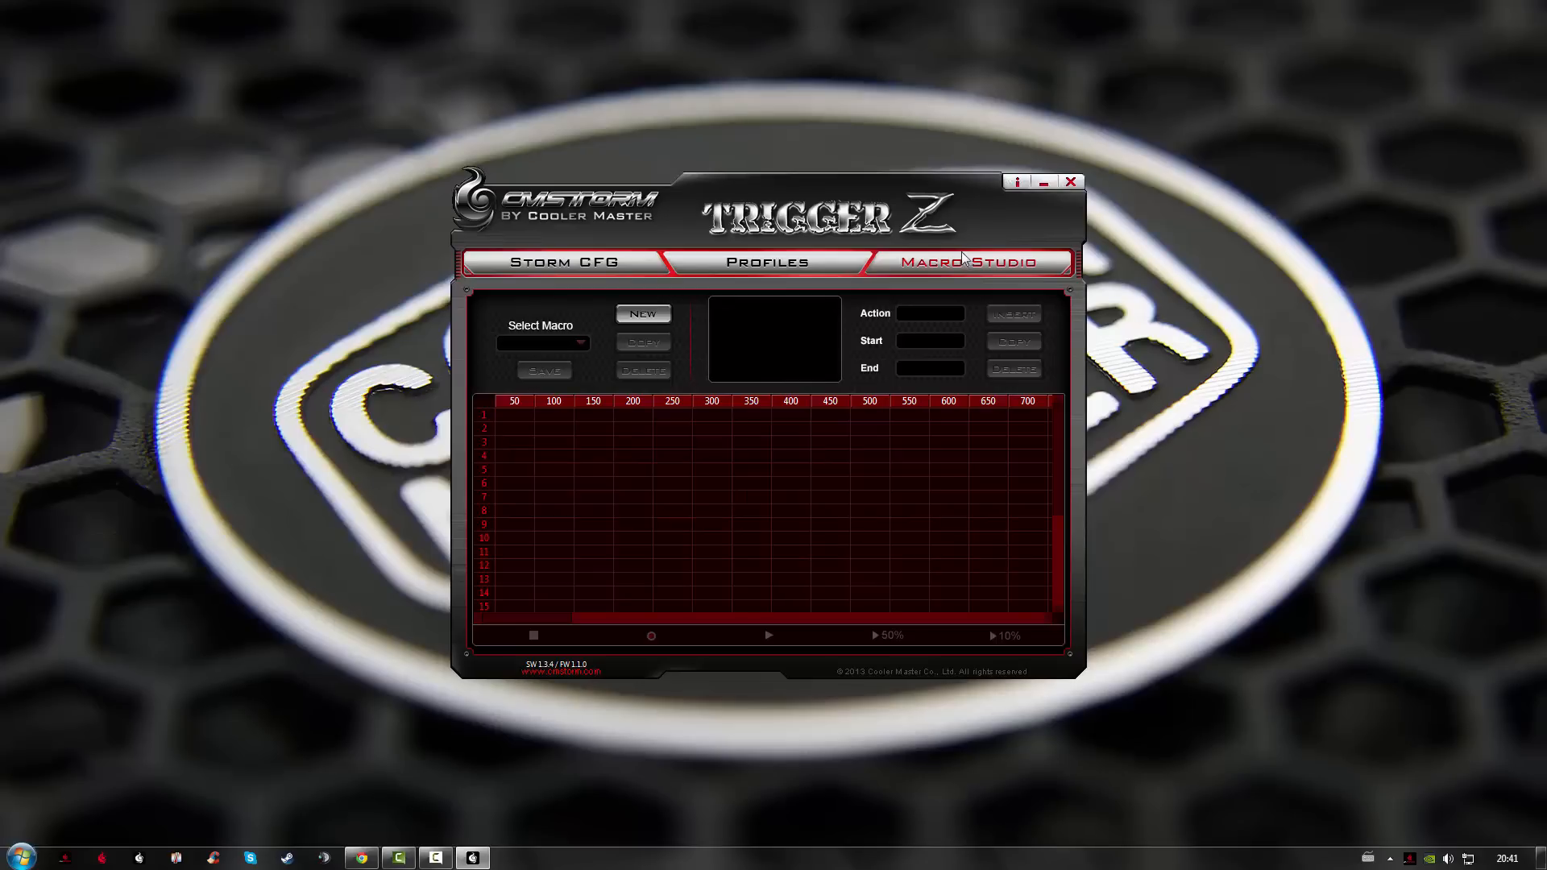
{"action": "left_click", "coordinate": [562, 261]}
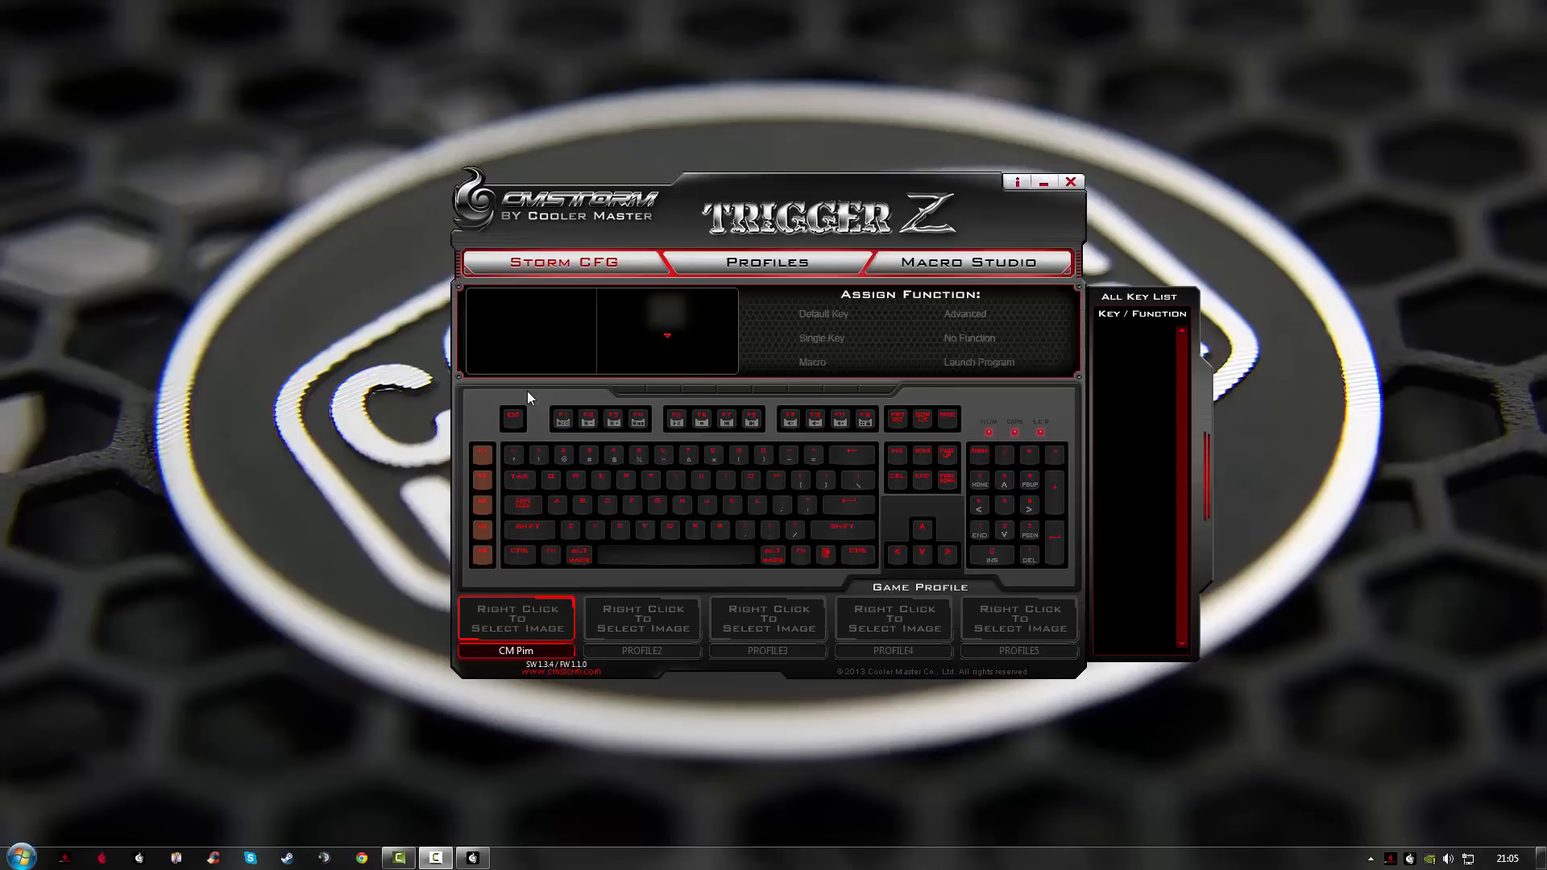
Assign key 7 the Advanced function 'calculator' and confirm it.
{"action": "left_click", "coordinate": [691, 456]}
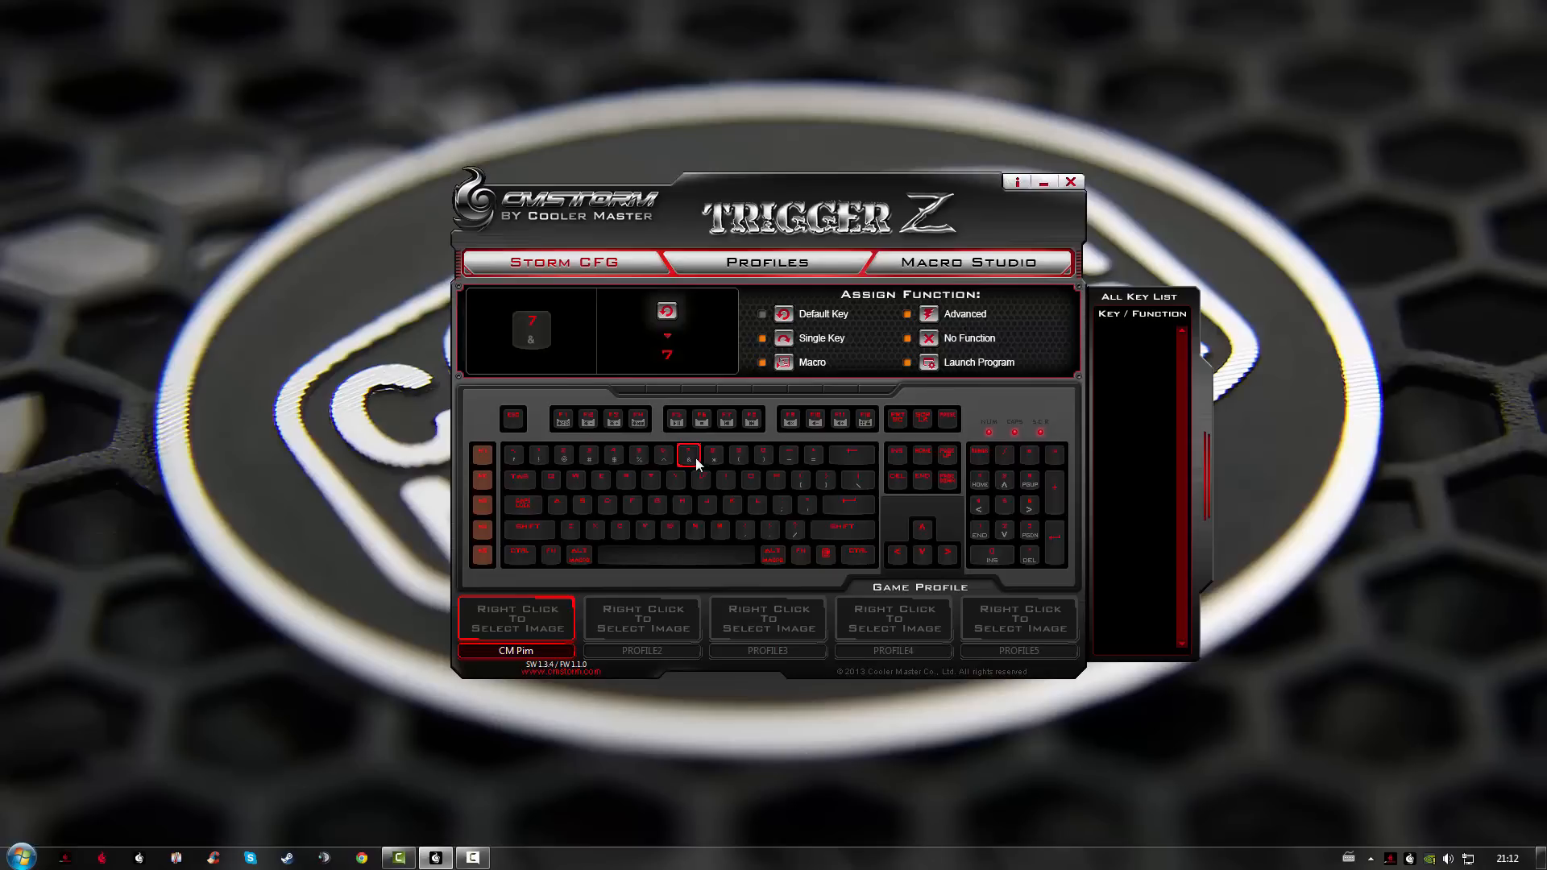
{"action": "mouse_move", "coordinate": [696, 468]}
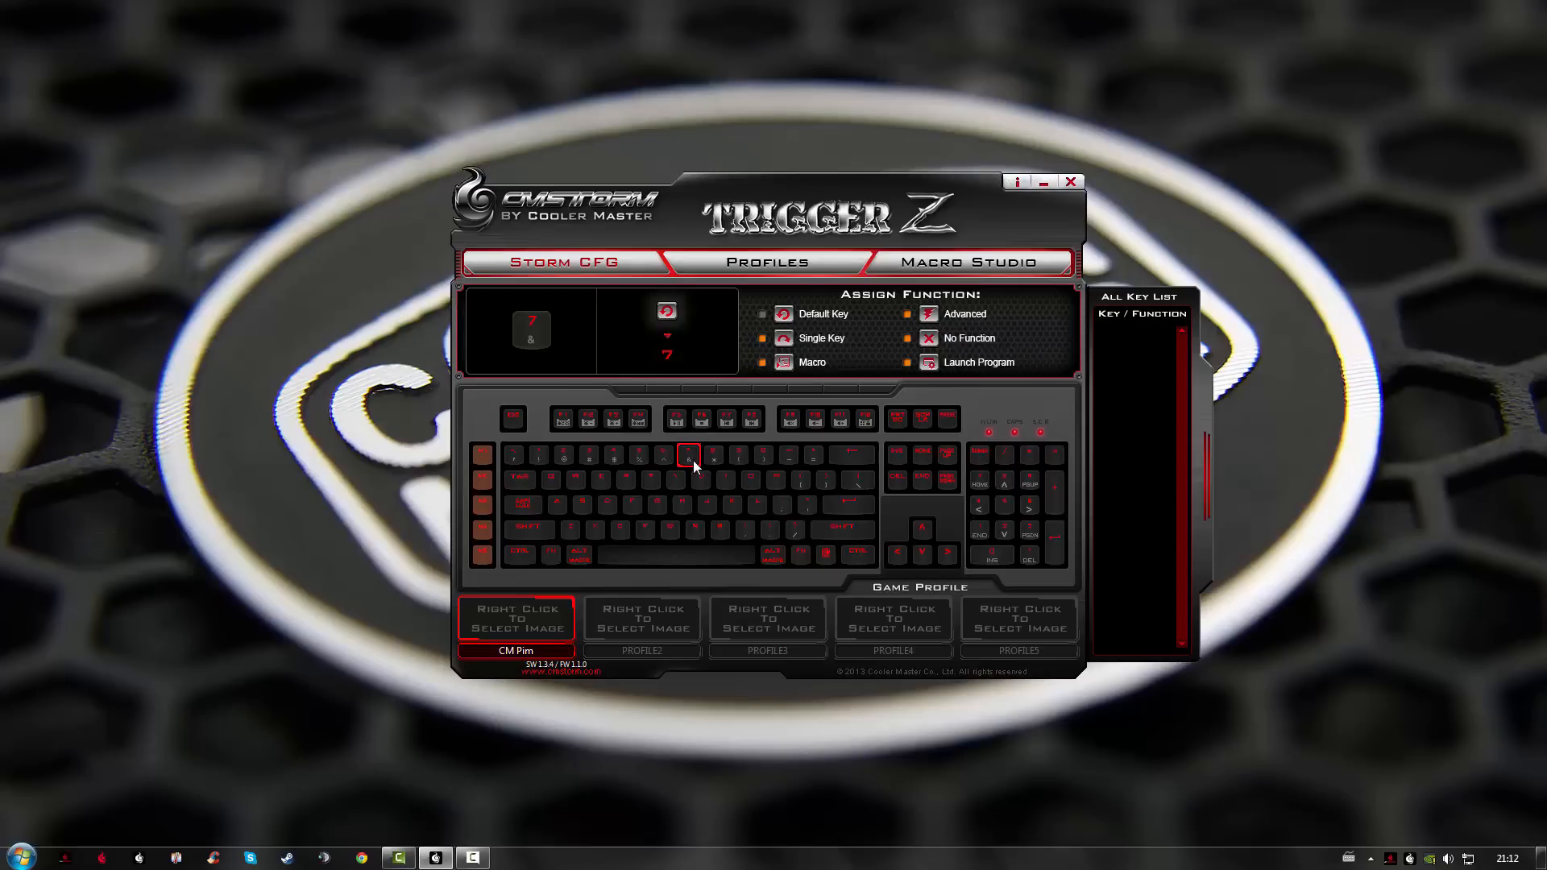
{"action": "left_click", "coordinate": [925, 313]}
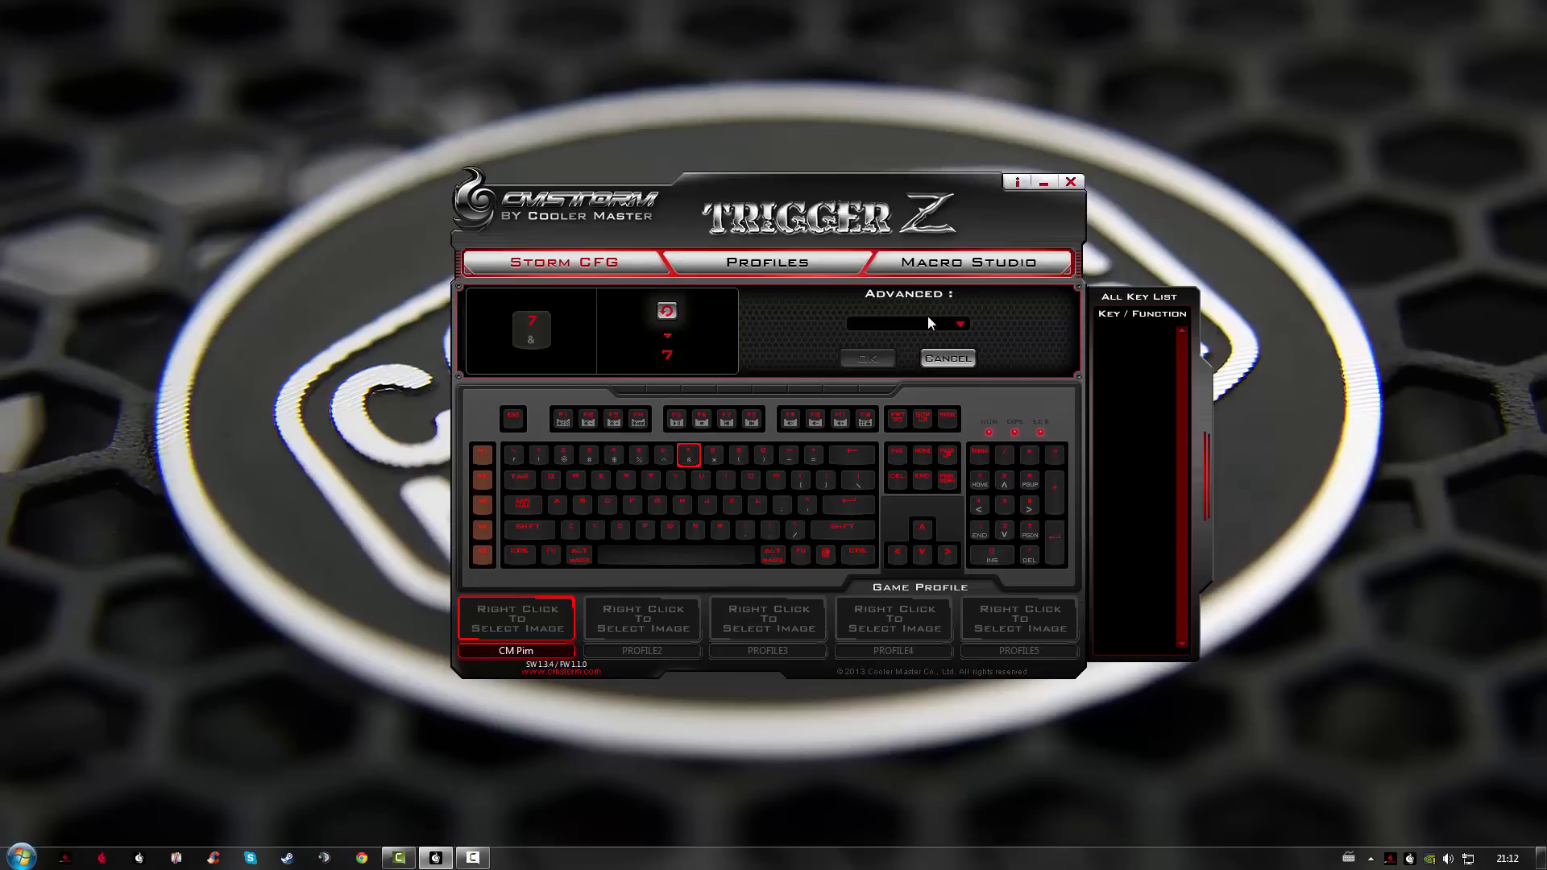
{"action": "left_click", "coordinate": [953, 324]}
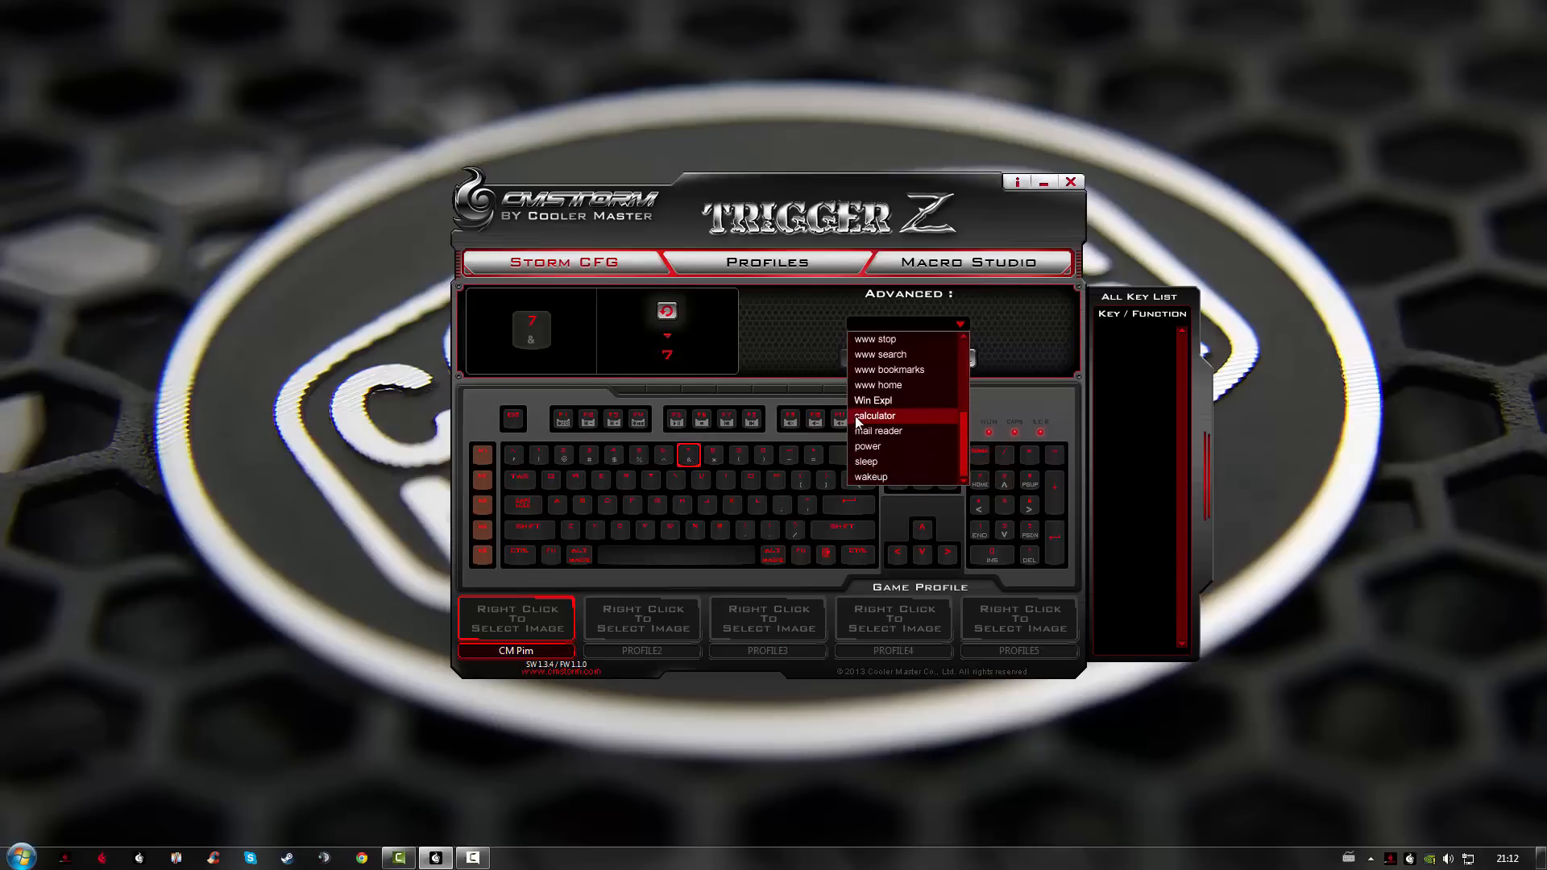
{"action": "left_click", "coordinate": [874, 416]}
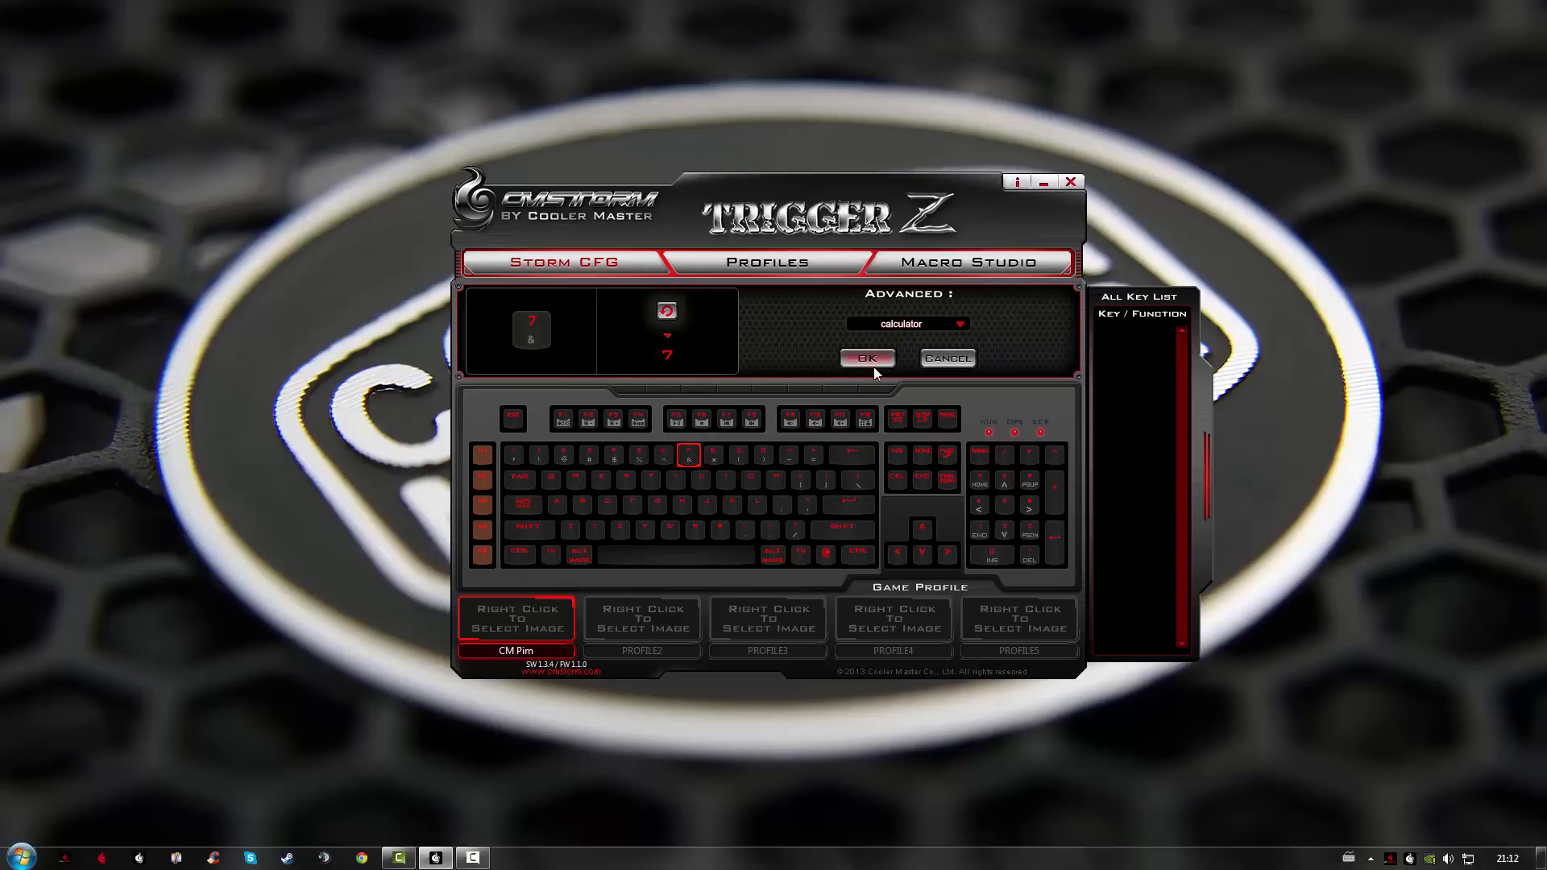
{"action": "left_click", "coordinate": [867, 357]}
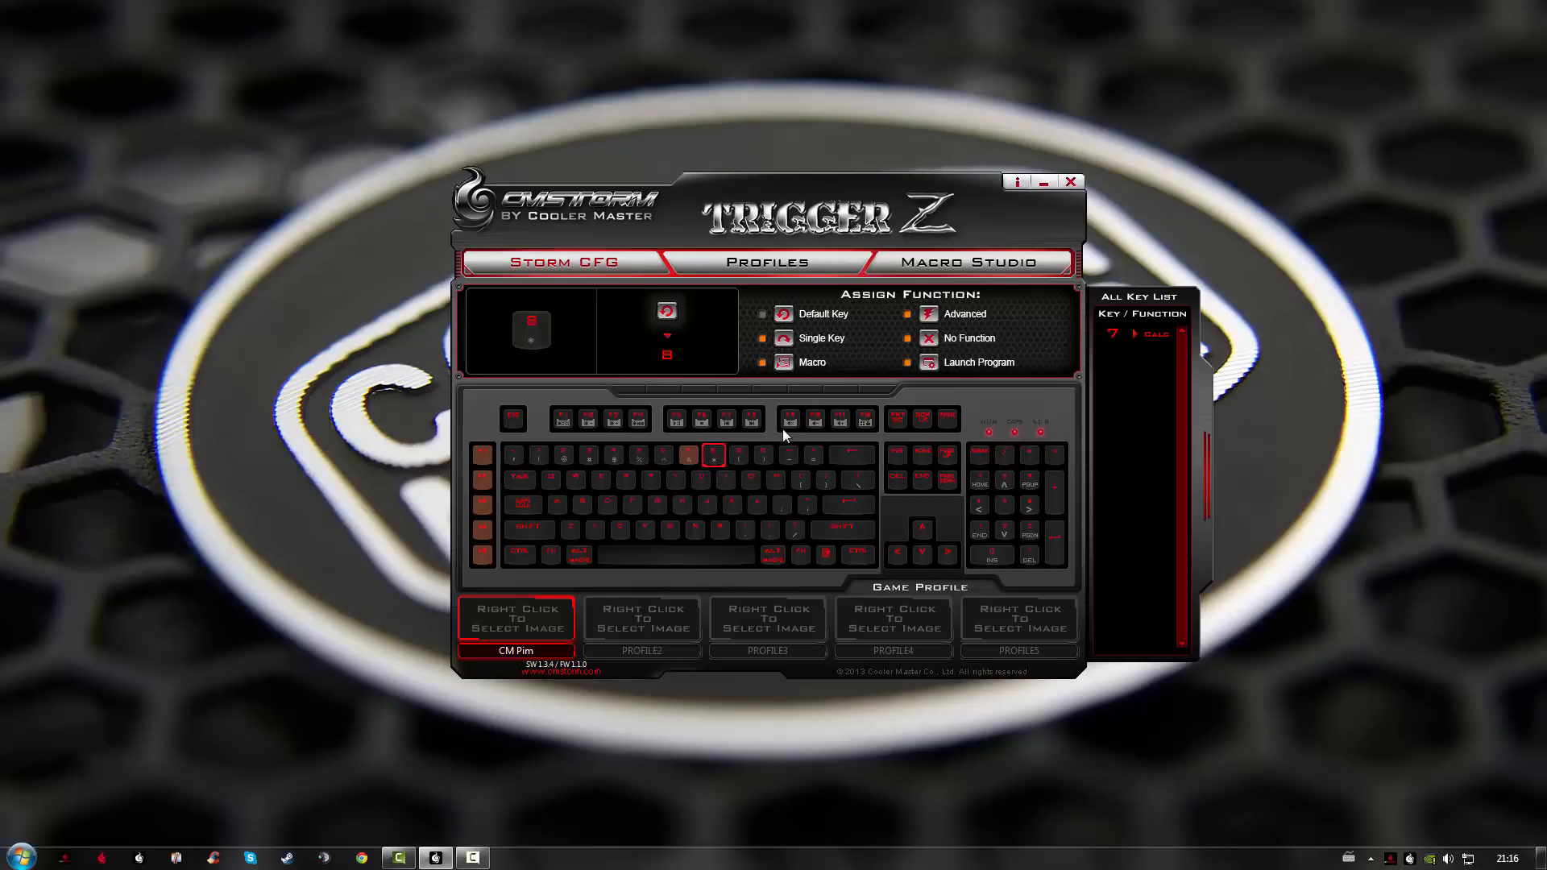
Set key 8 to Launch Program and keep program files as the file type in the Open dialog.
{"action": "left_click", "coordinate": [926, 363]}
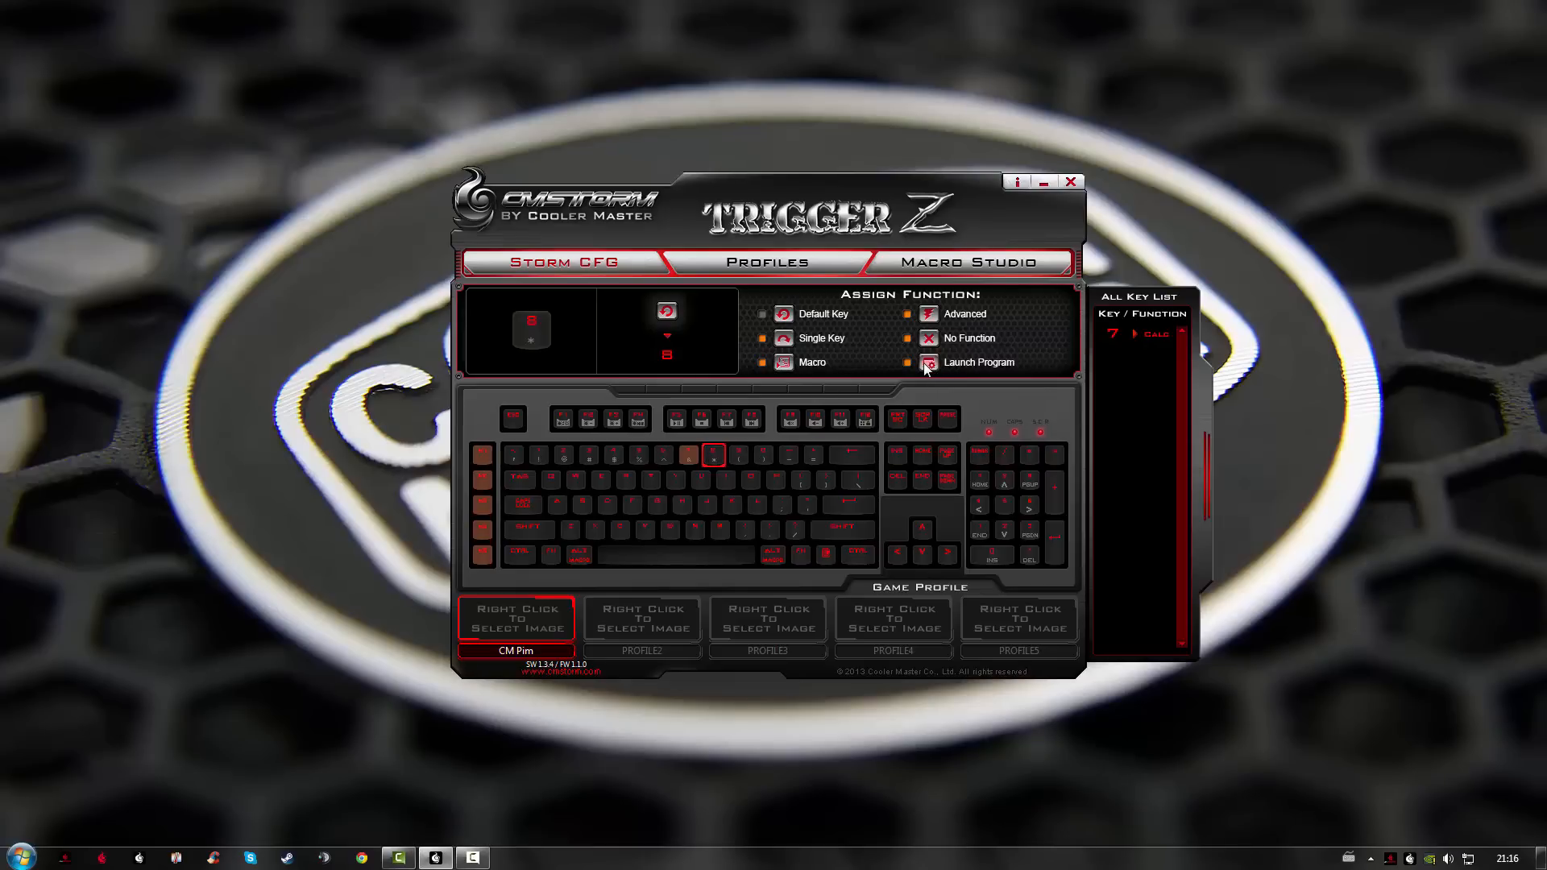
{"action": "left_click", "coordinate": [925, 363]}
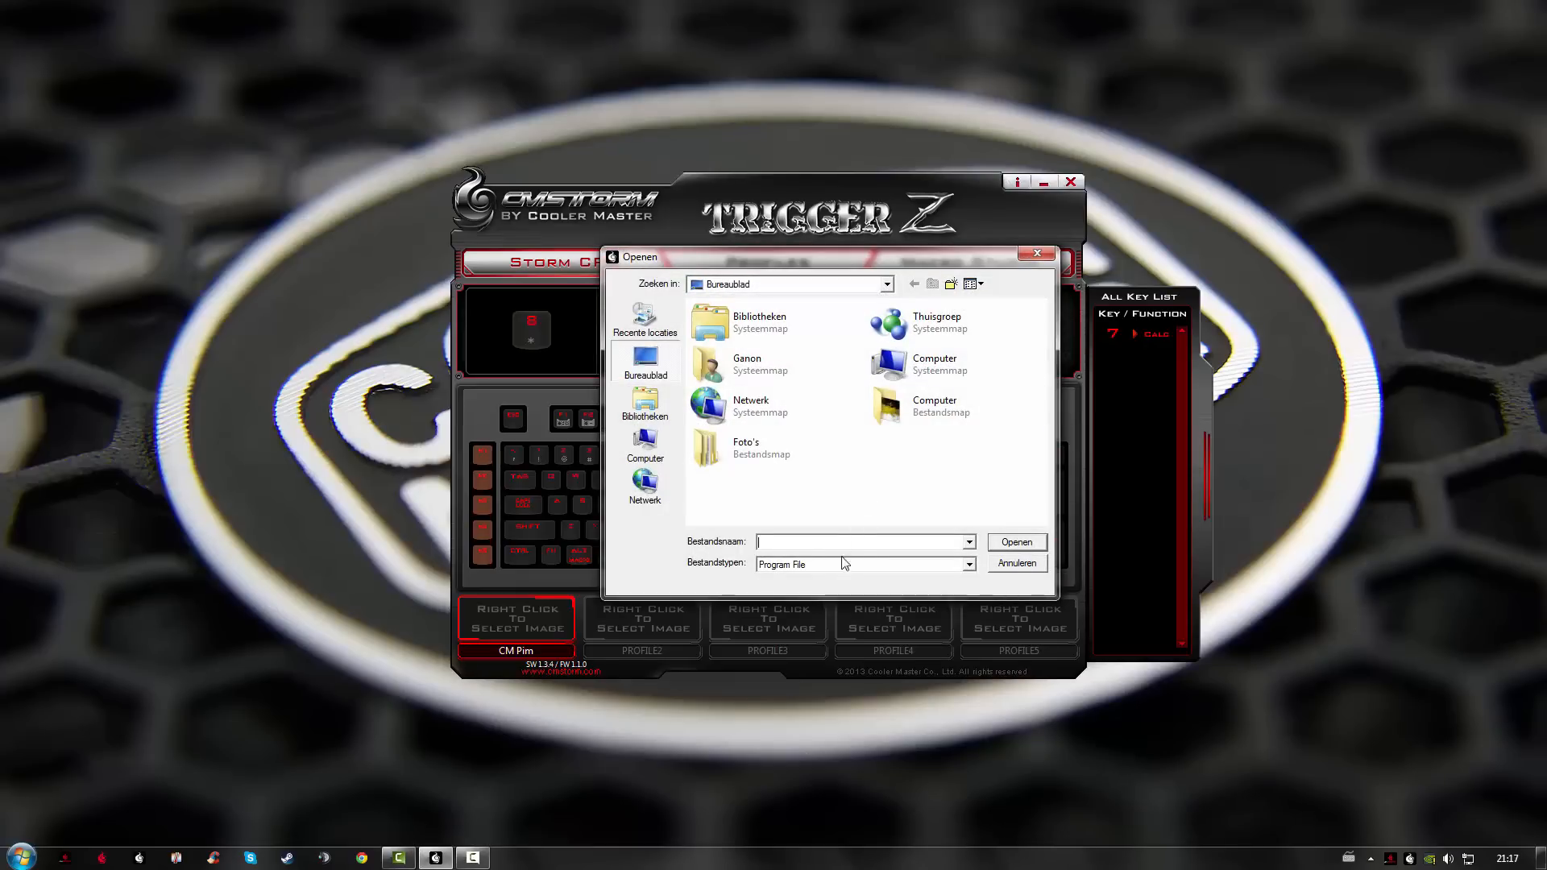
{"action": "left_click", "coordinate": [968, 564]}
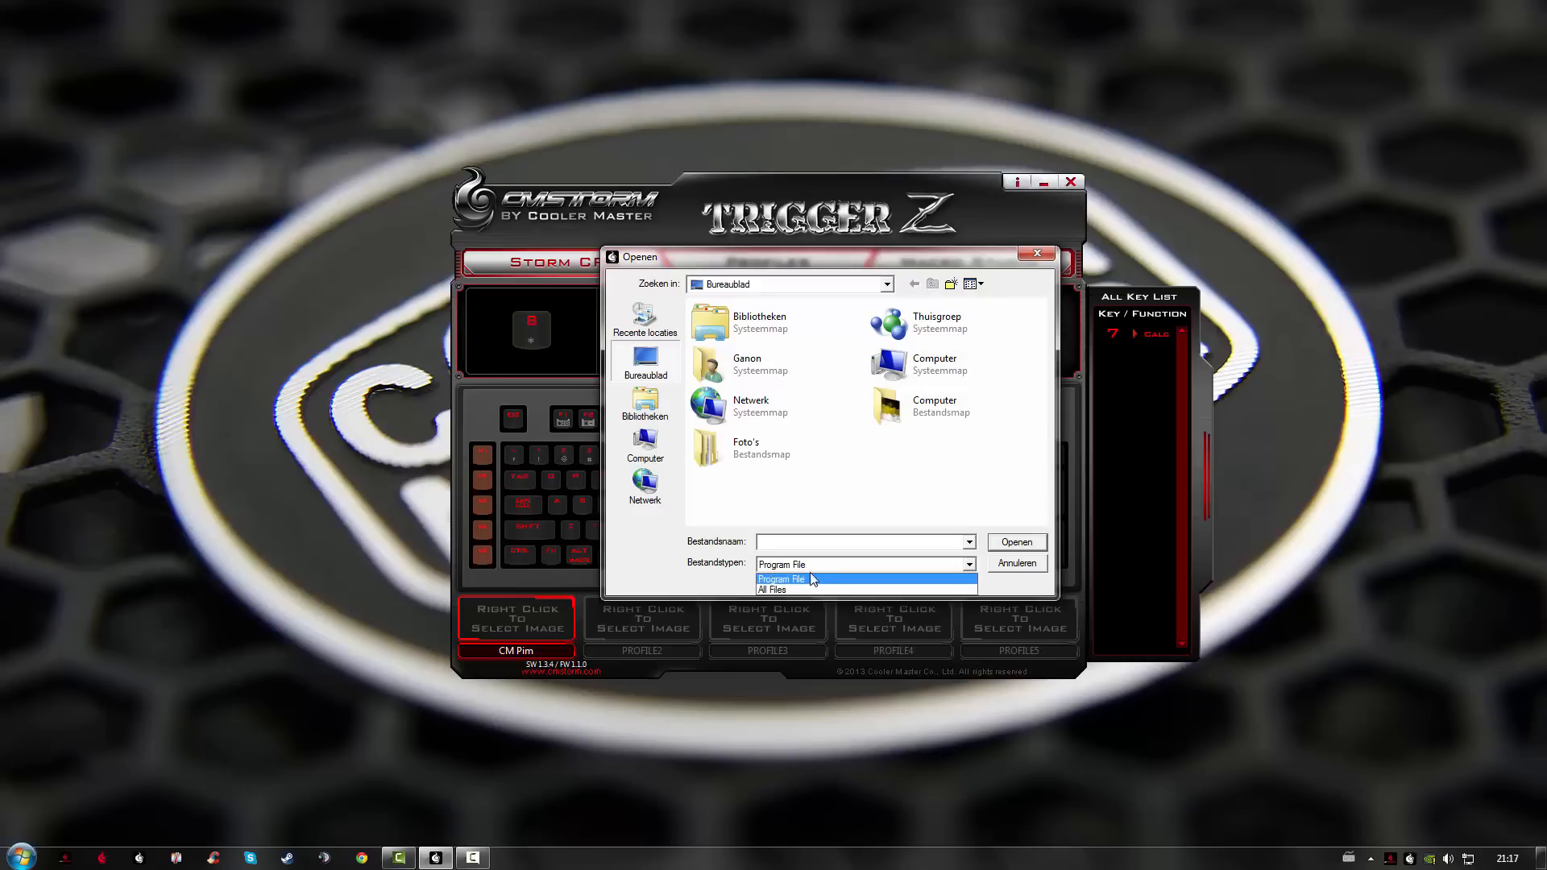
{"action": "left_click", "coordinate": [775, 590]}
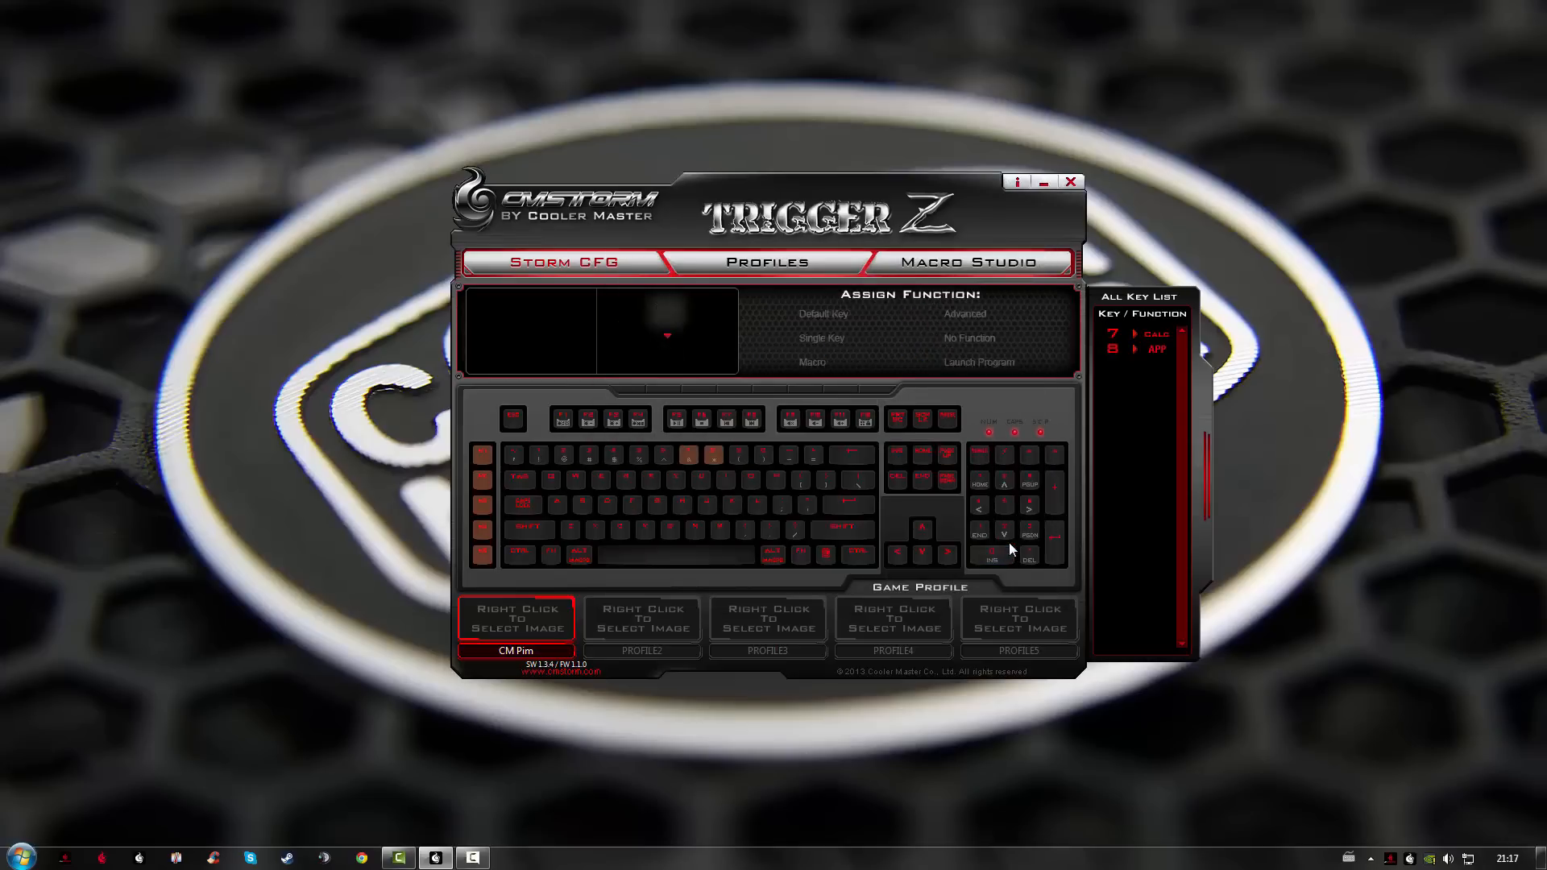
{"action": "left_click", "coordinate": [995, 553]}
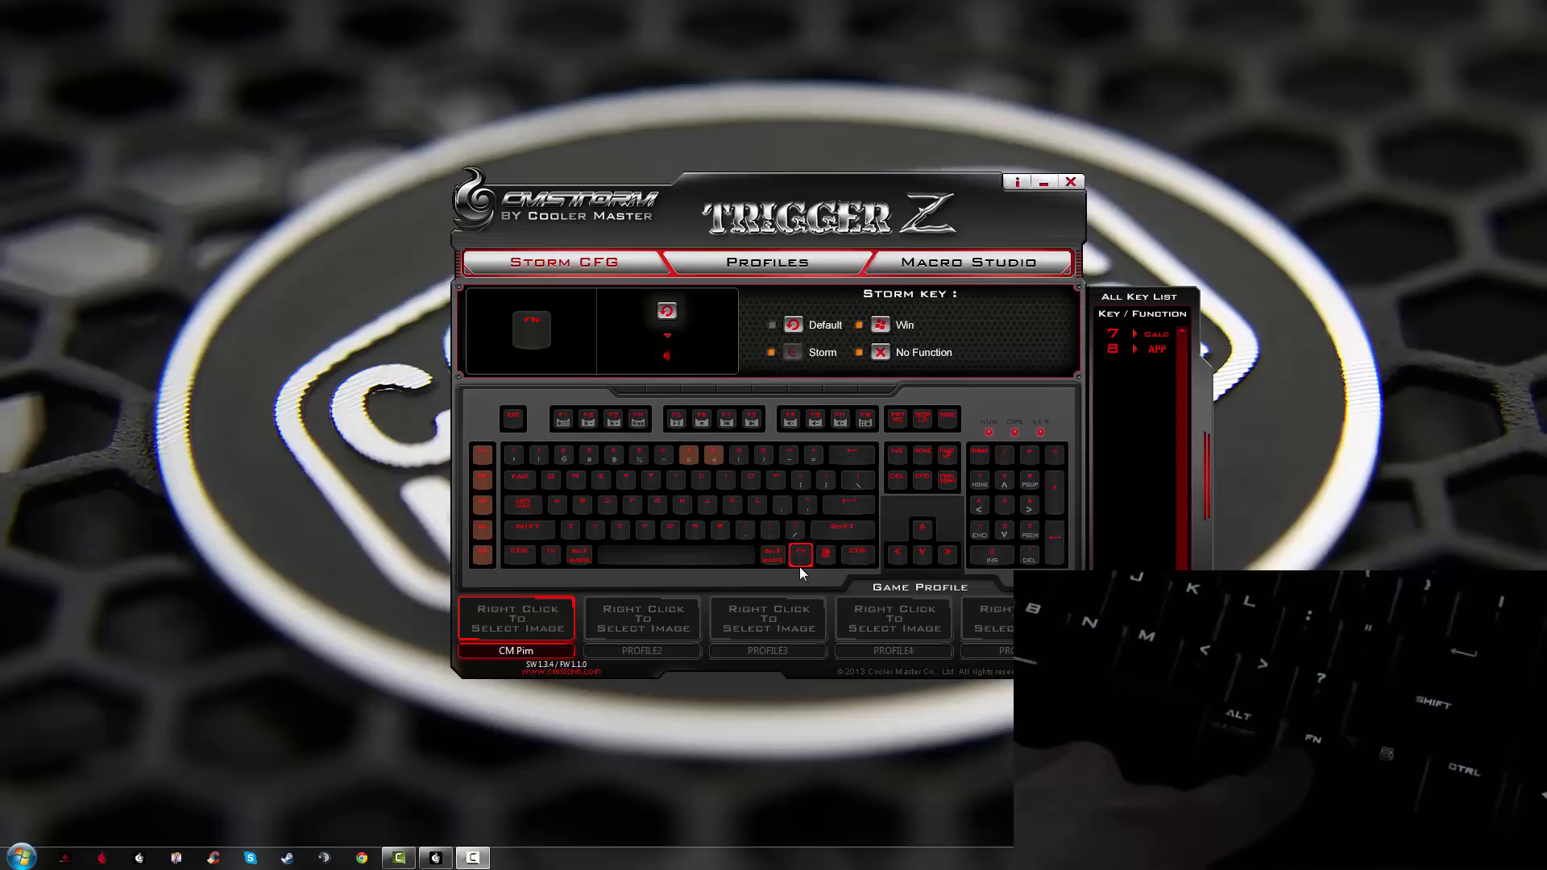
{"action": "left_click", "coordinate": [636, 419]}
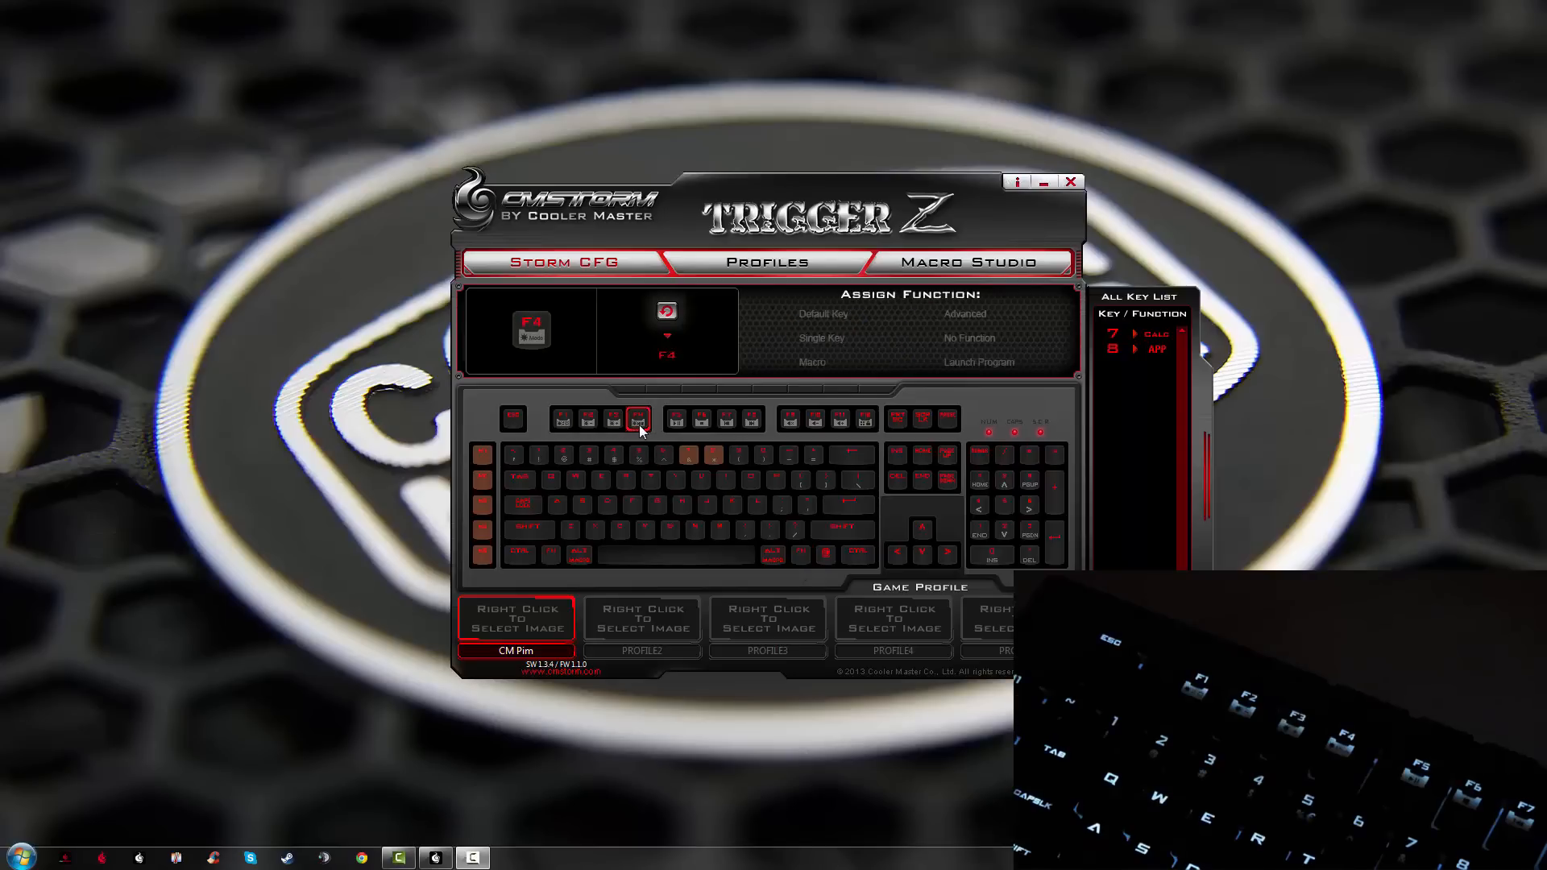
{"action": "left_click", "coordinate": [701, 419]}
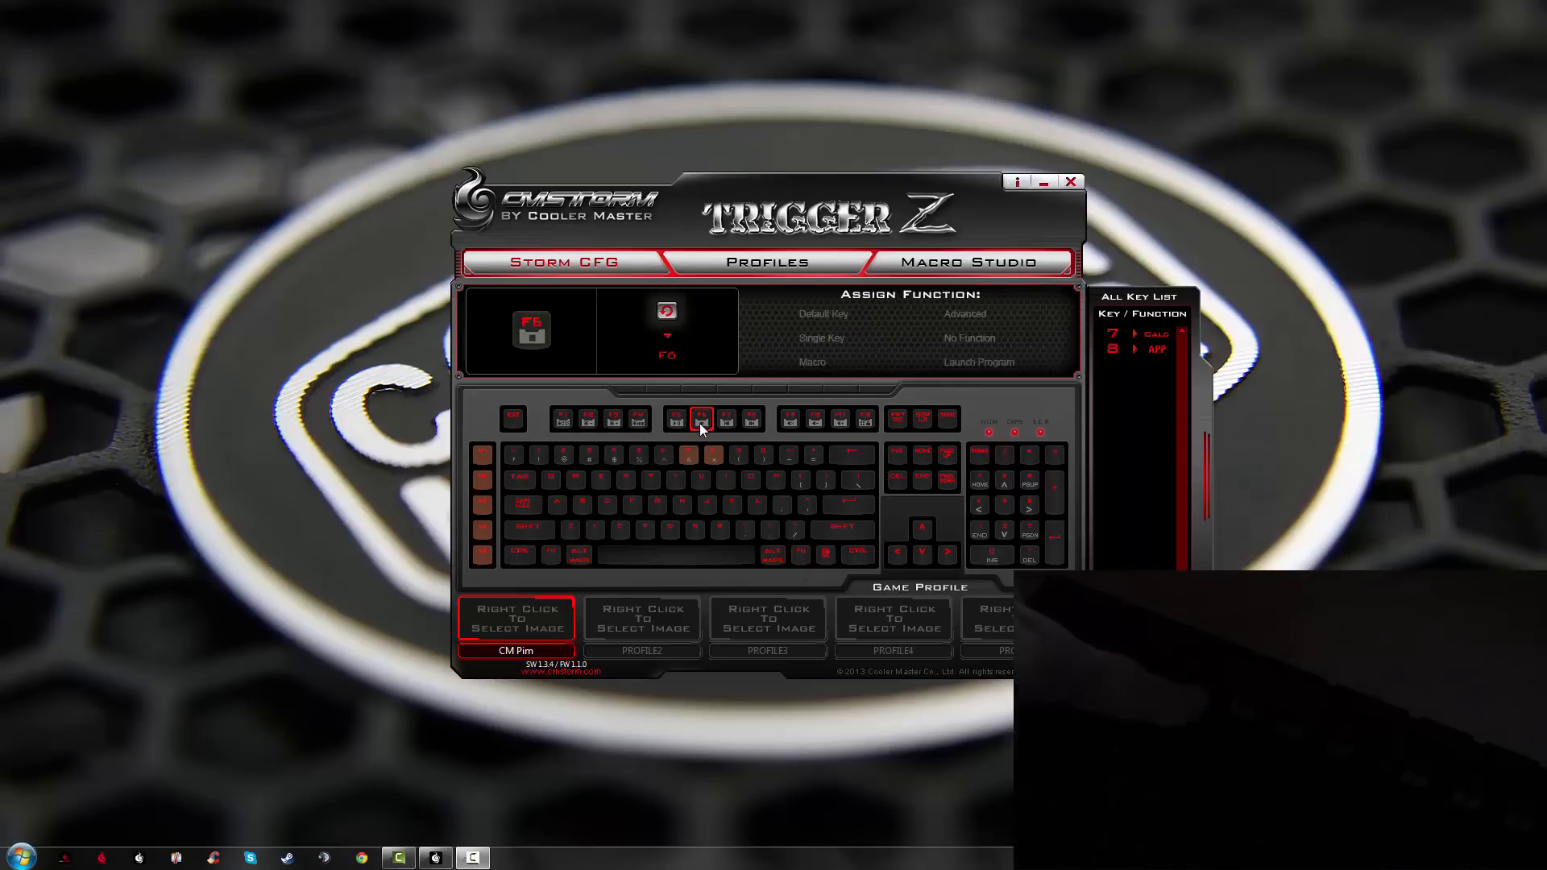
{"action": "left_click", "coordinate": [751, 419]}
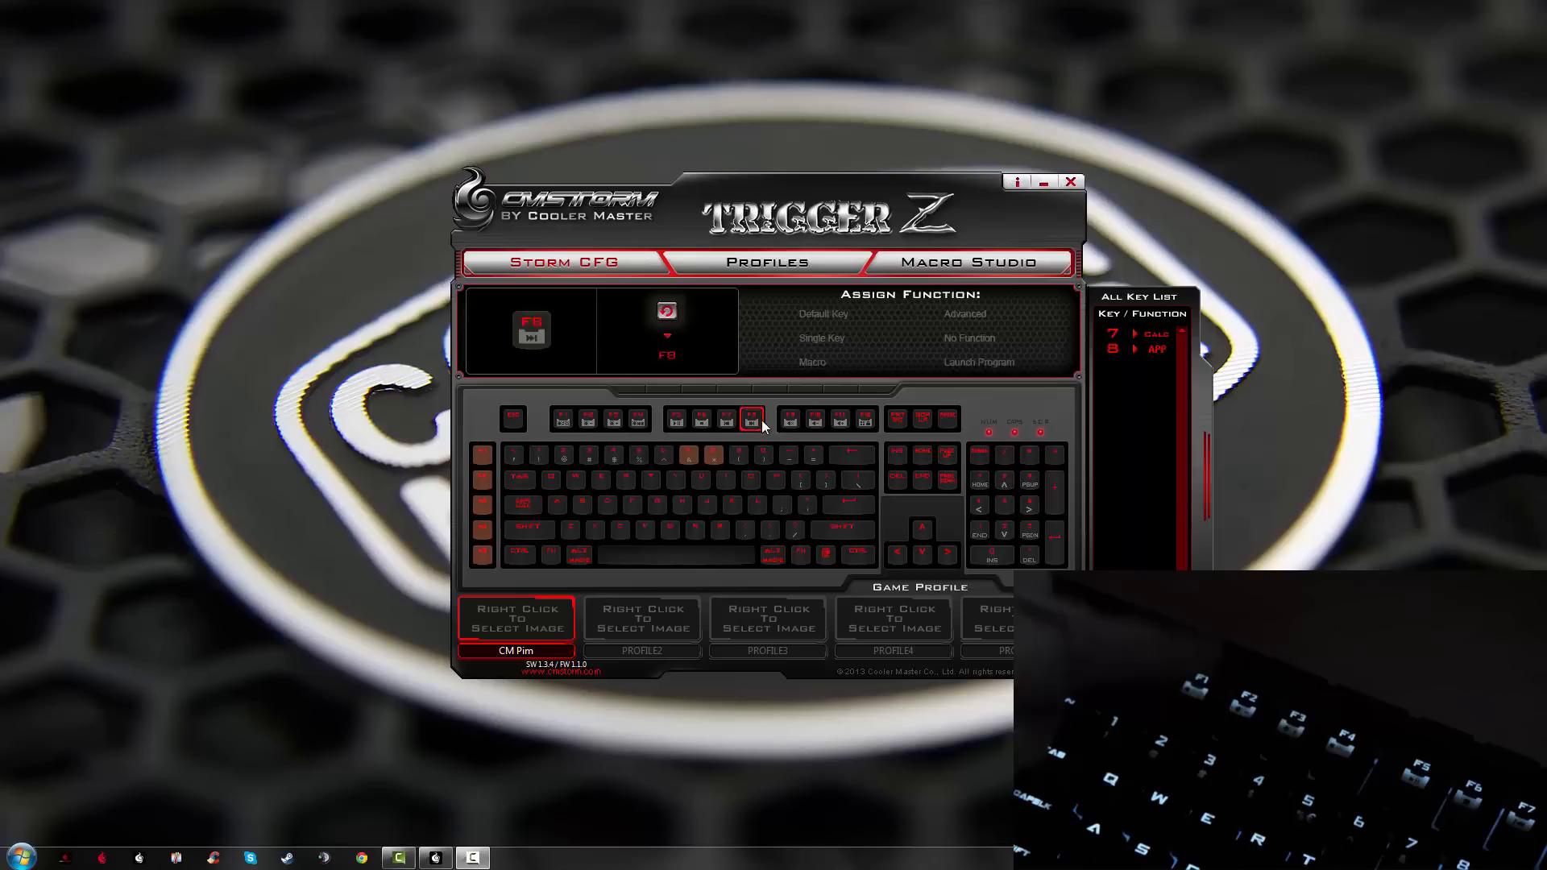
{"action": "left_click", "coordinate": [839, 419]}
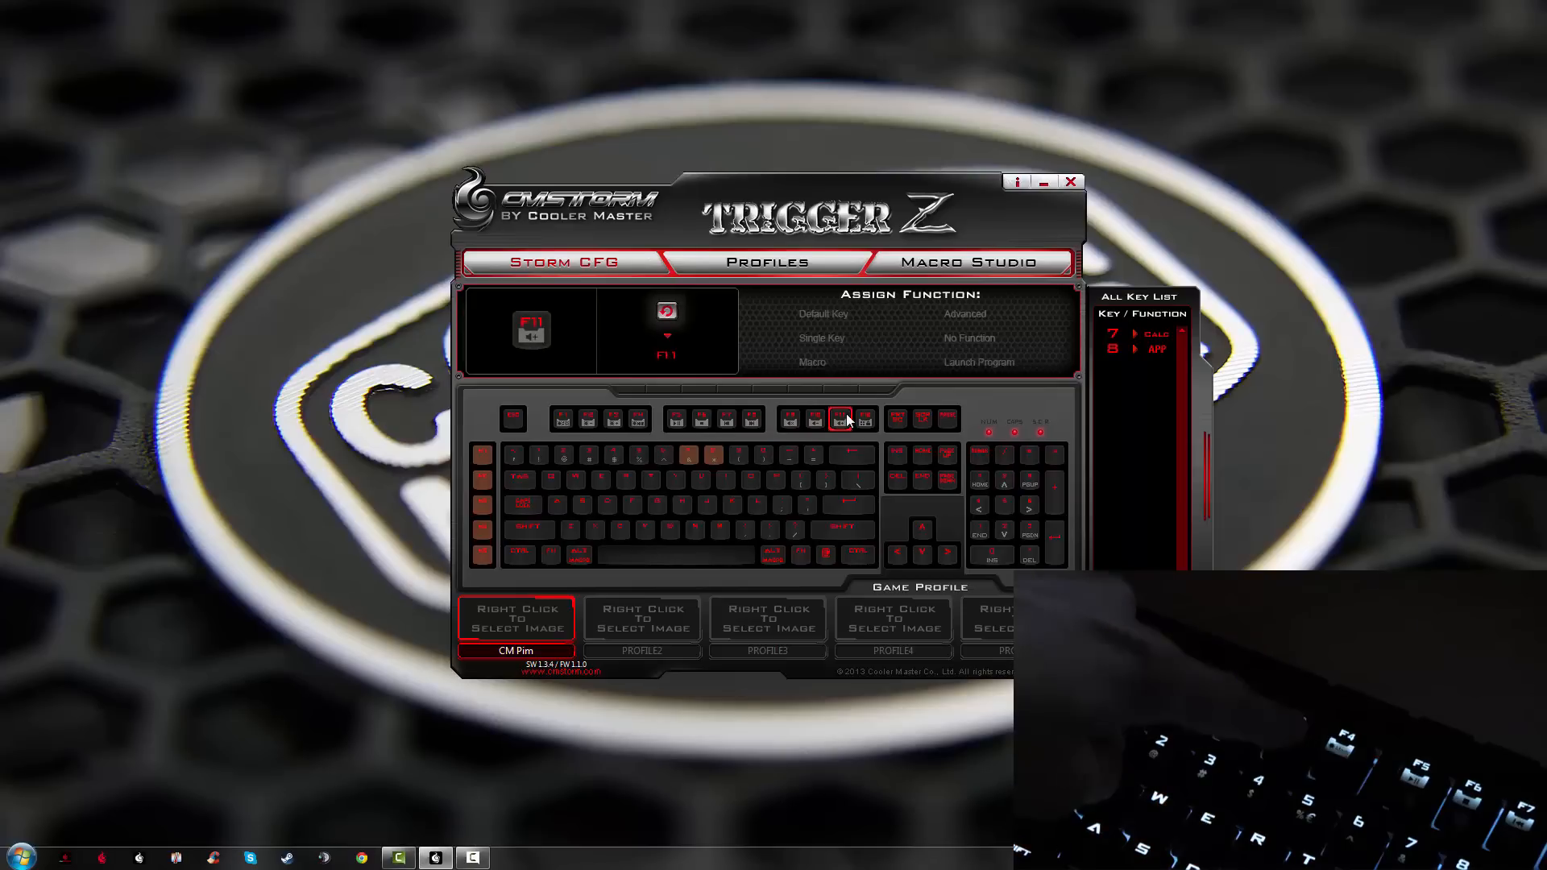
{"action": "left_click", "coordinate": [800, 555]}
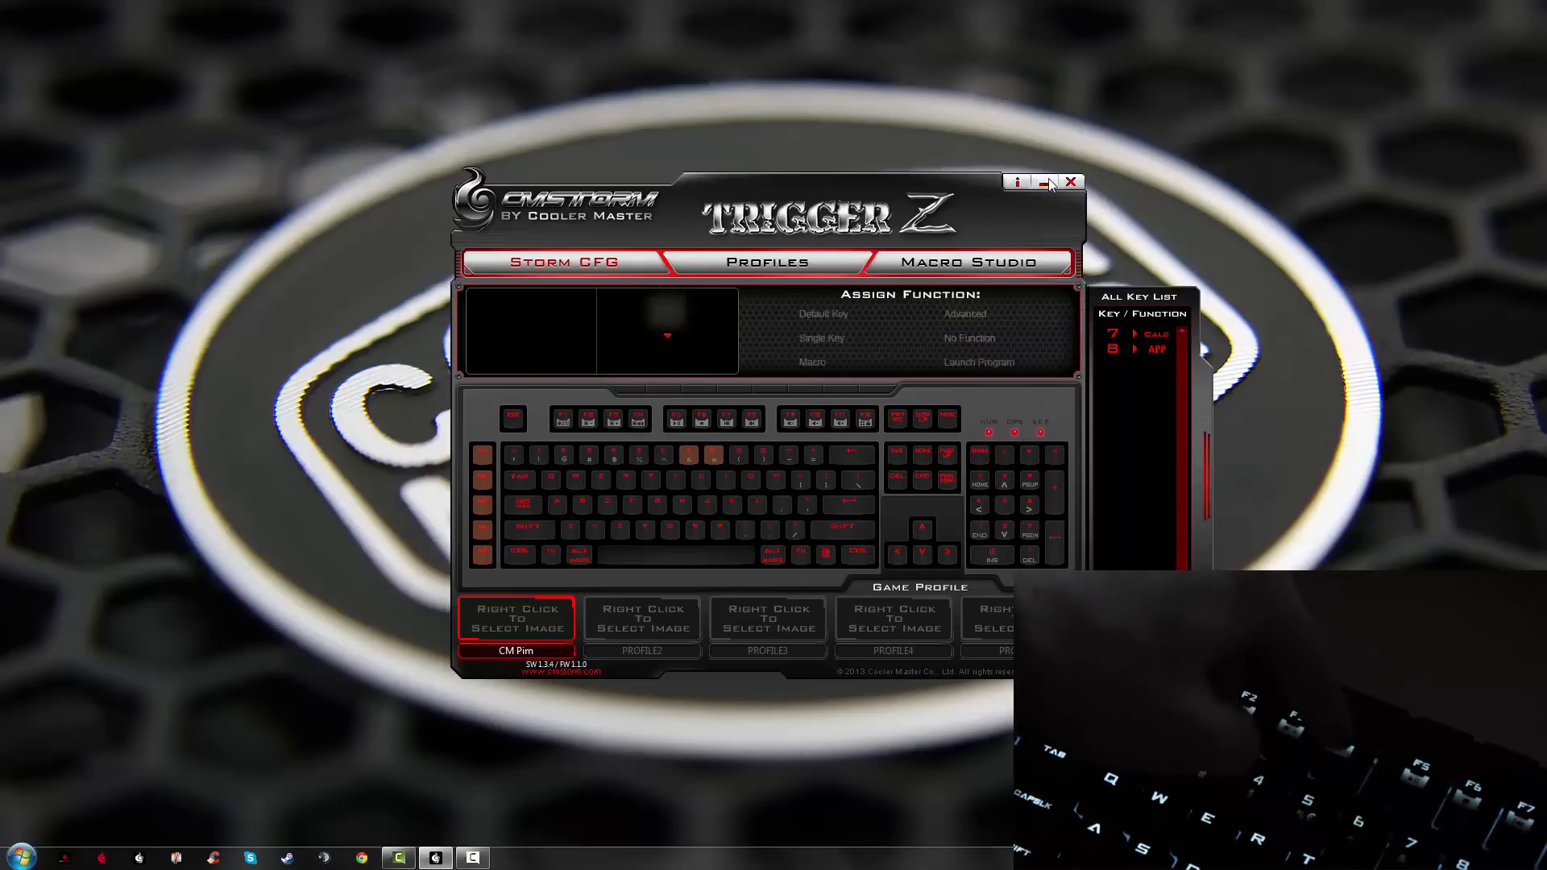
{"action": "left_click", "coordinate": [512, 455]}
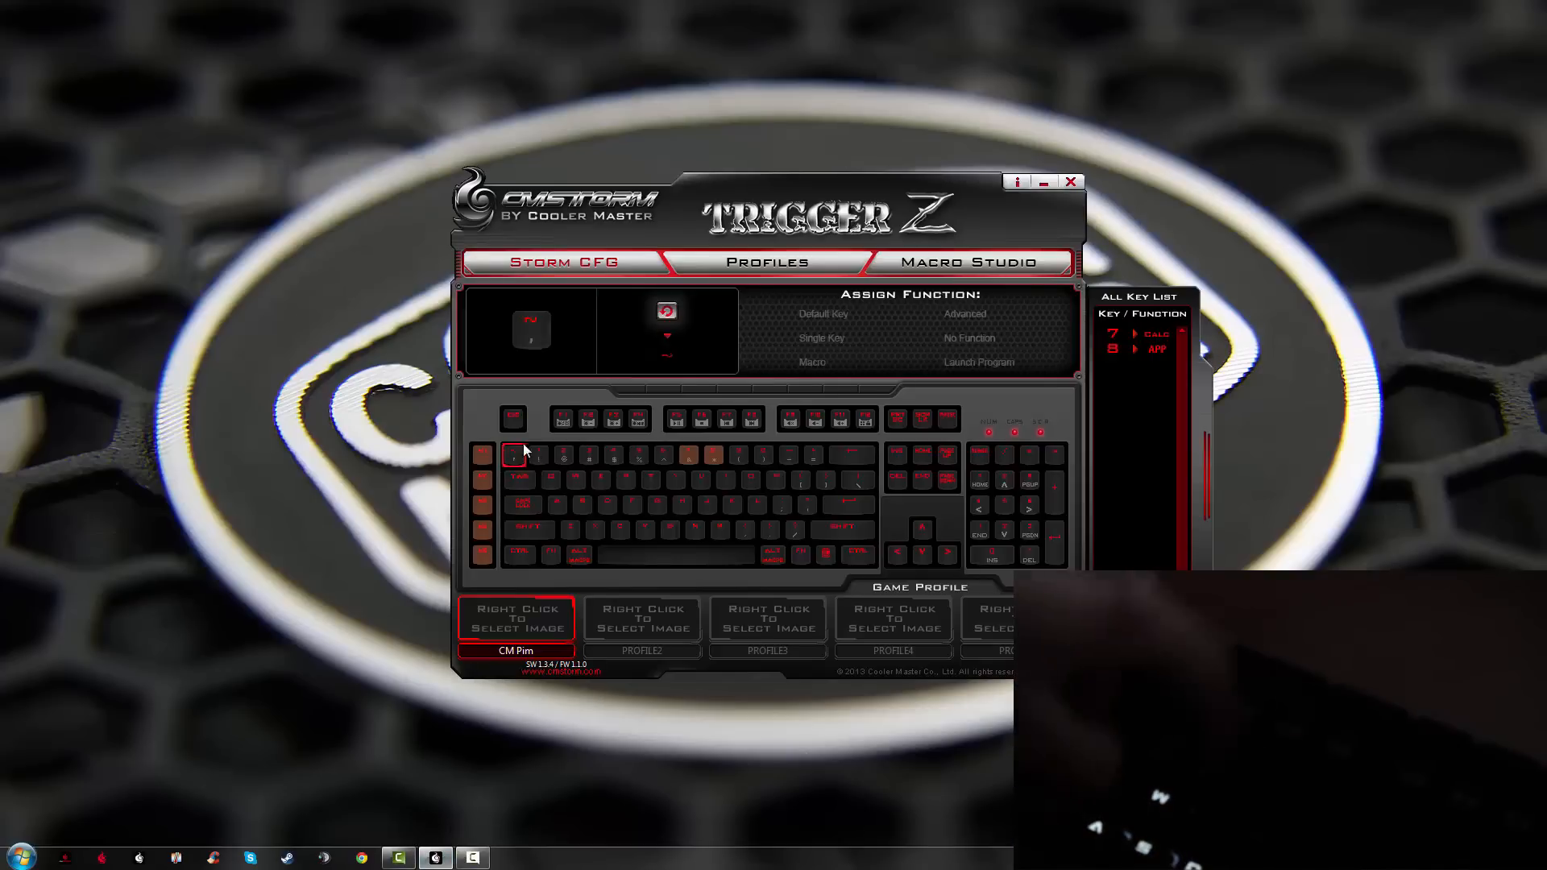
{"action": "left_click", "coordinate": [563, 456]}
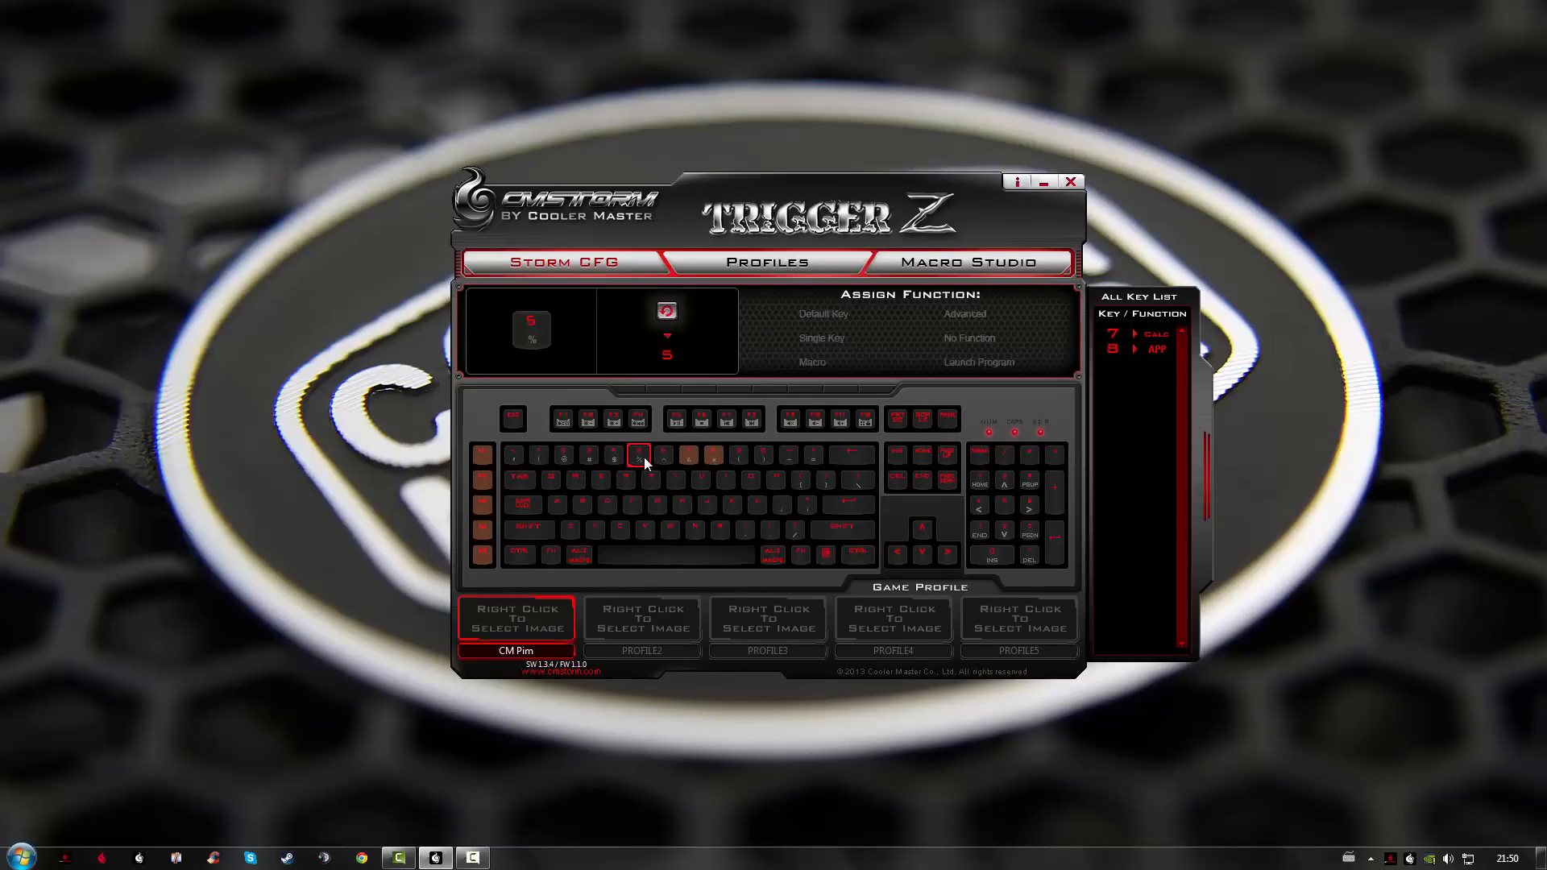
{"action": "left_click", "coordinate": [541, 456]}
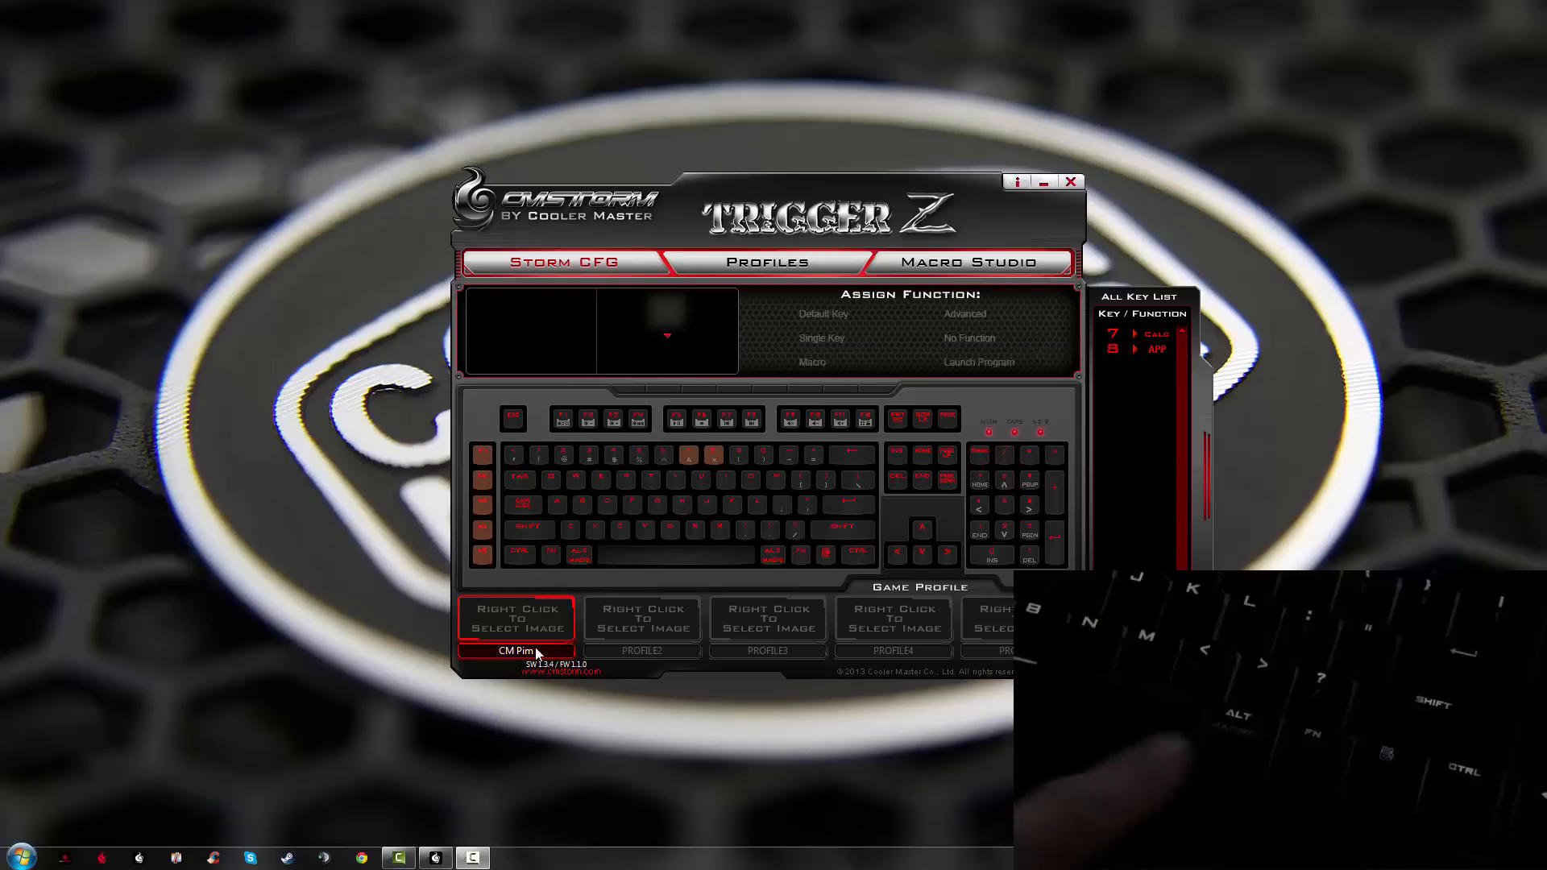
{"action": "left_click", "coordinate": [800, 554]}
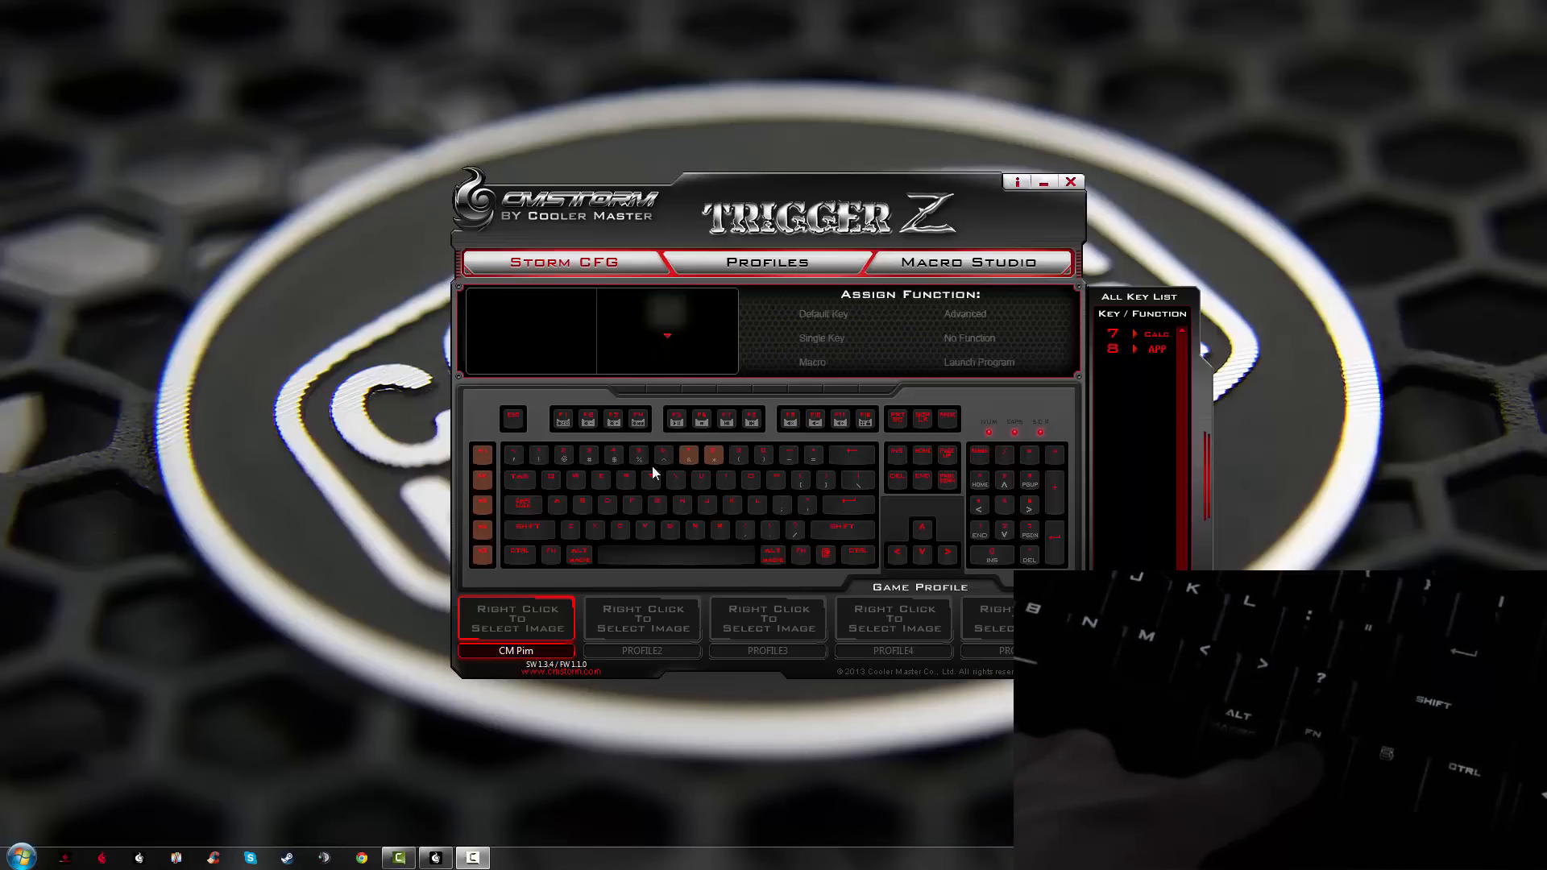
{"action": "left_click", "coordinate": [564, 456]}
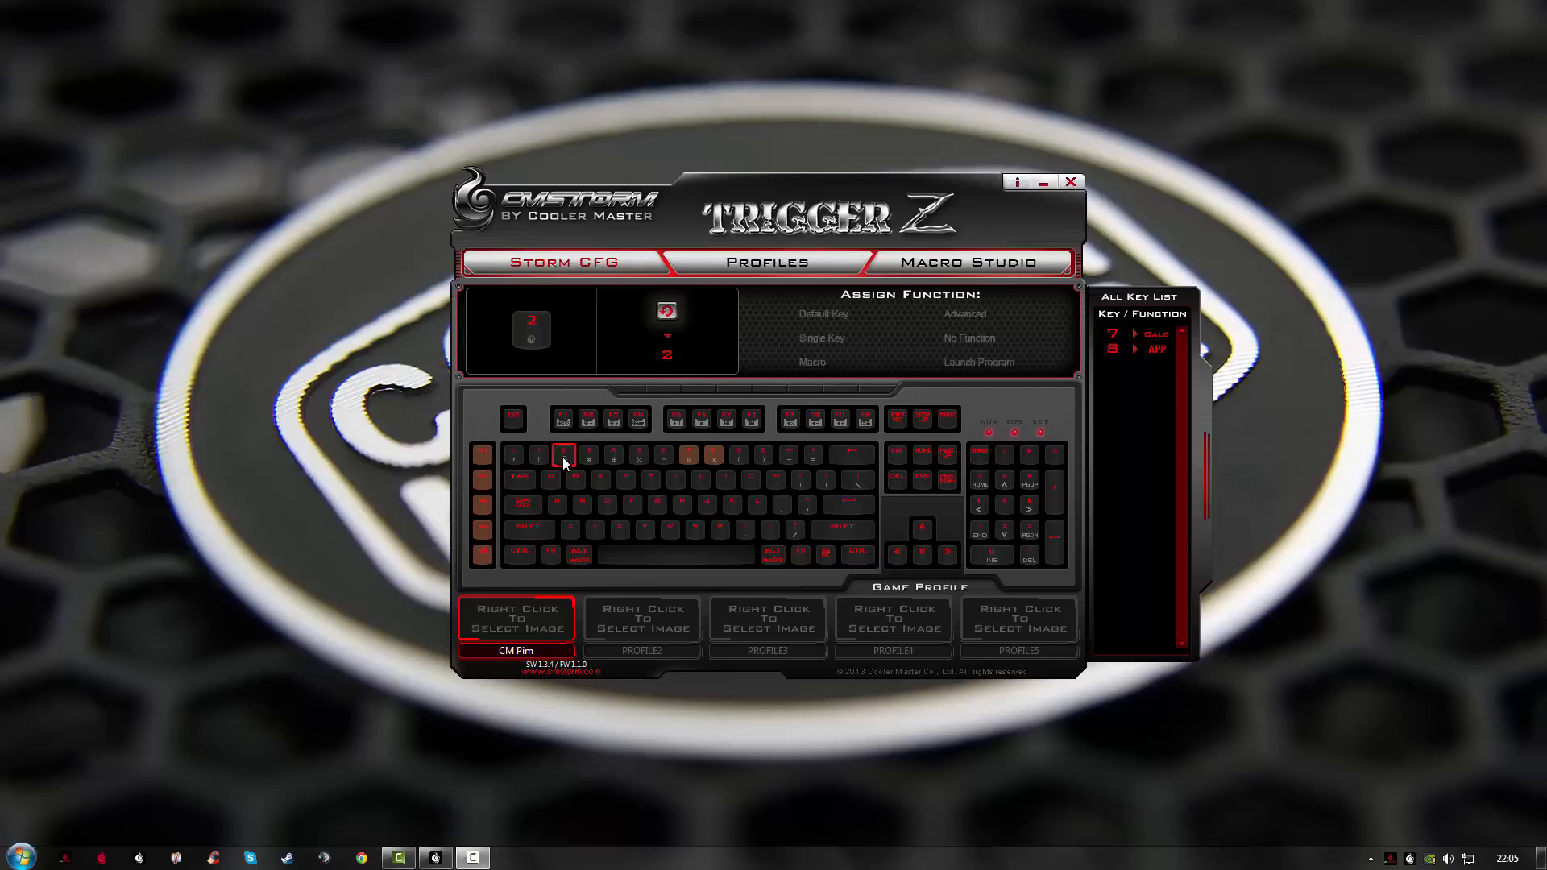
{"action": "left_click", "coordinate": [772, 553]}
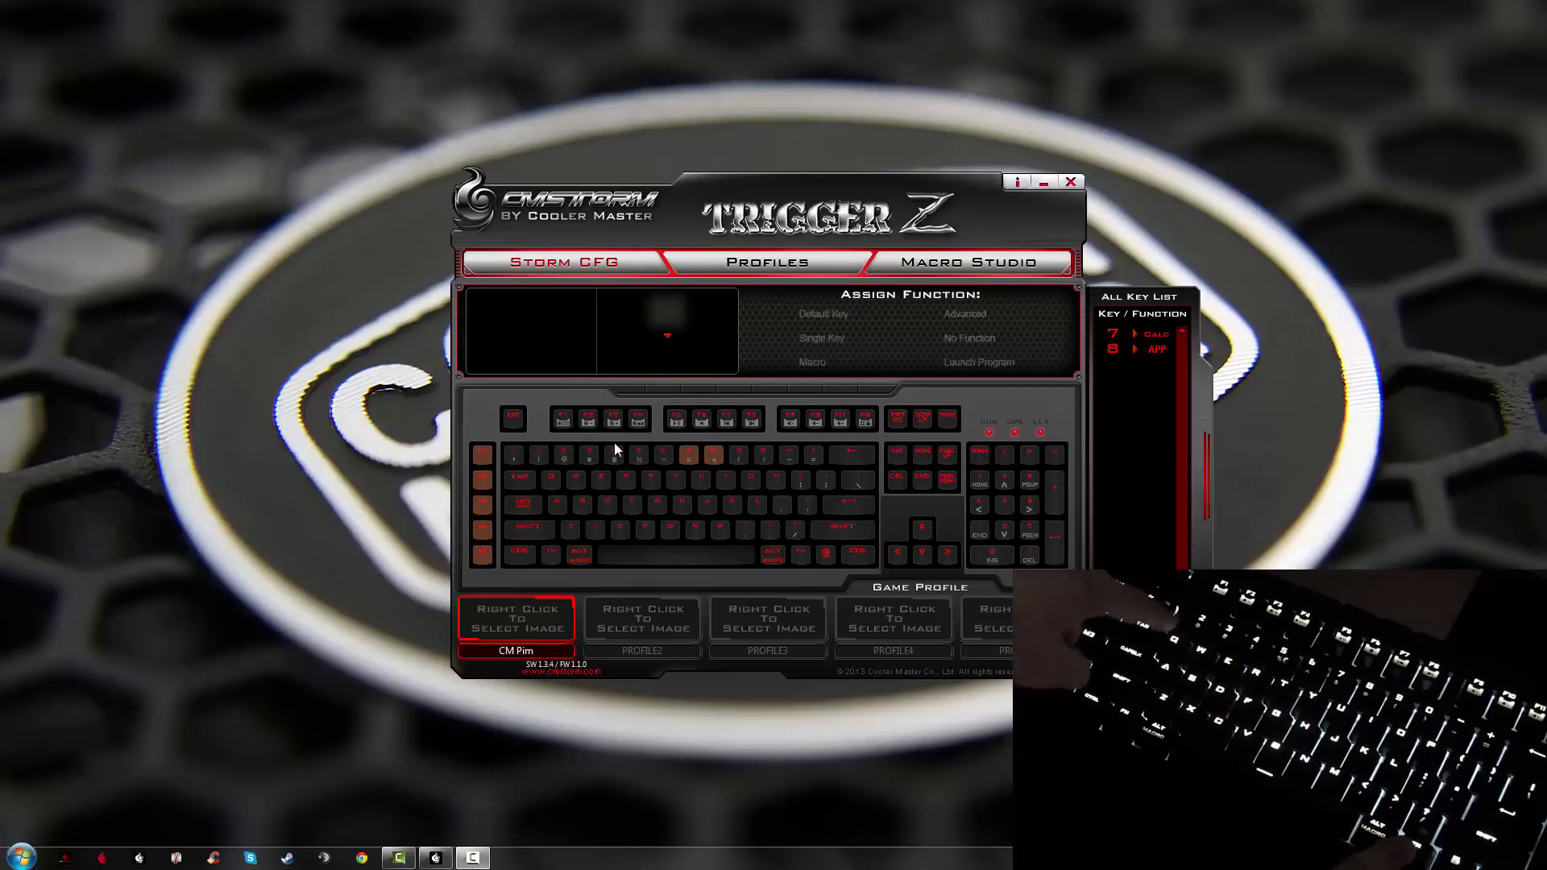
{"action": "left_click", "coordinate": [587, 456]}
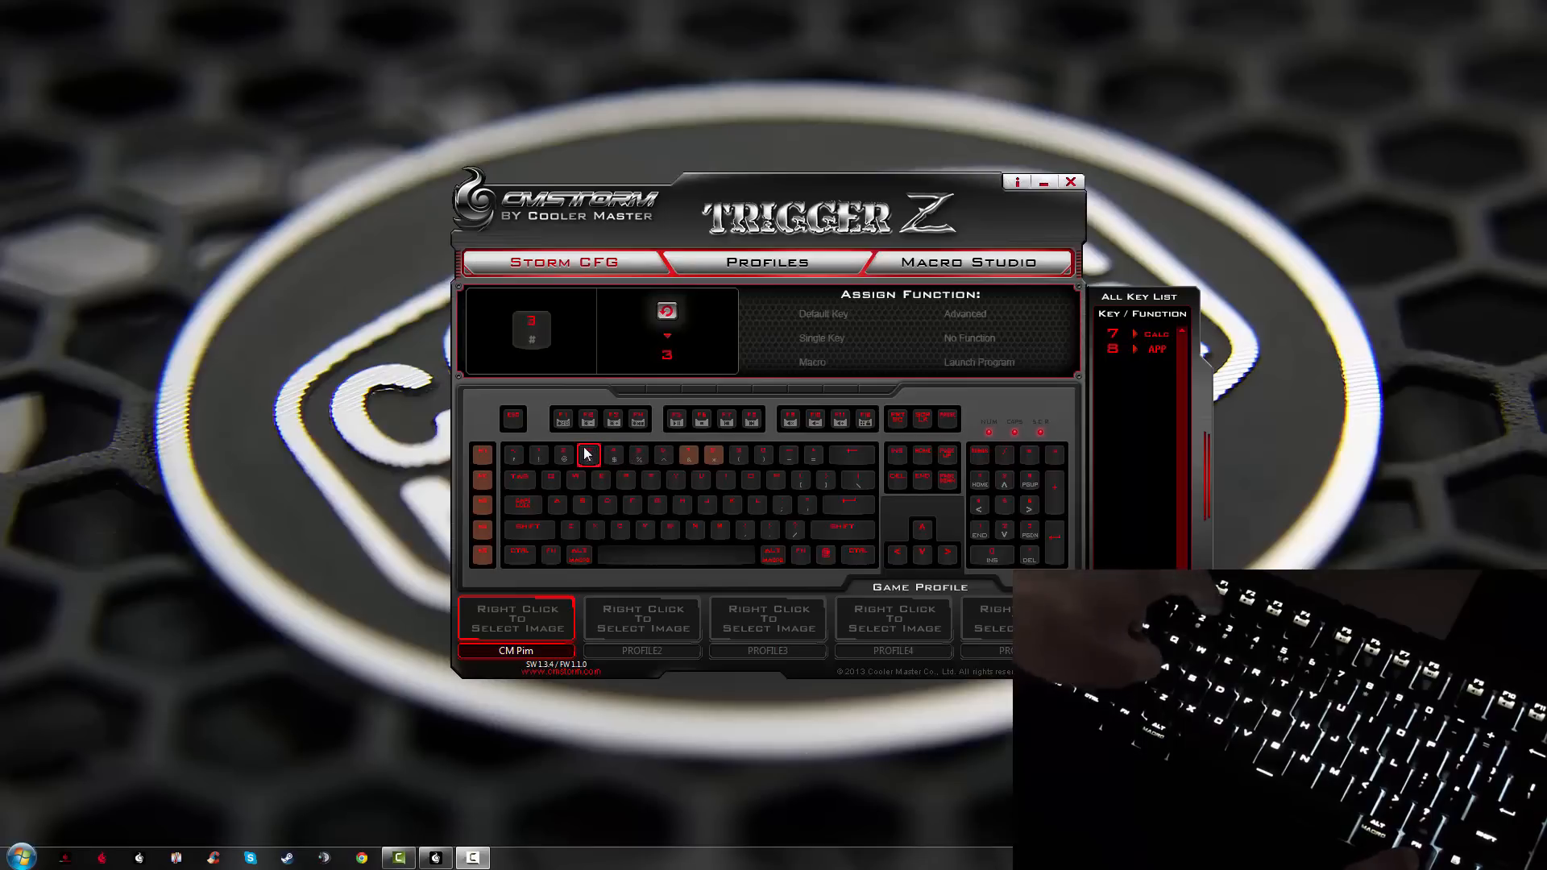
{"action": "left_click", "coordinate": [540, 459]}
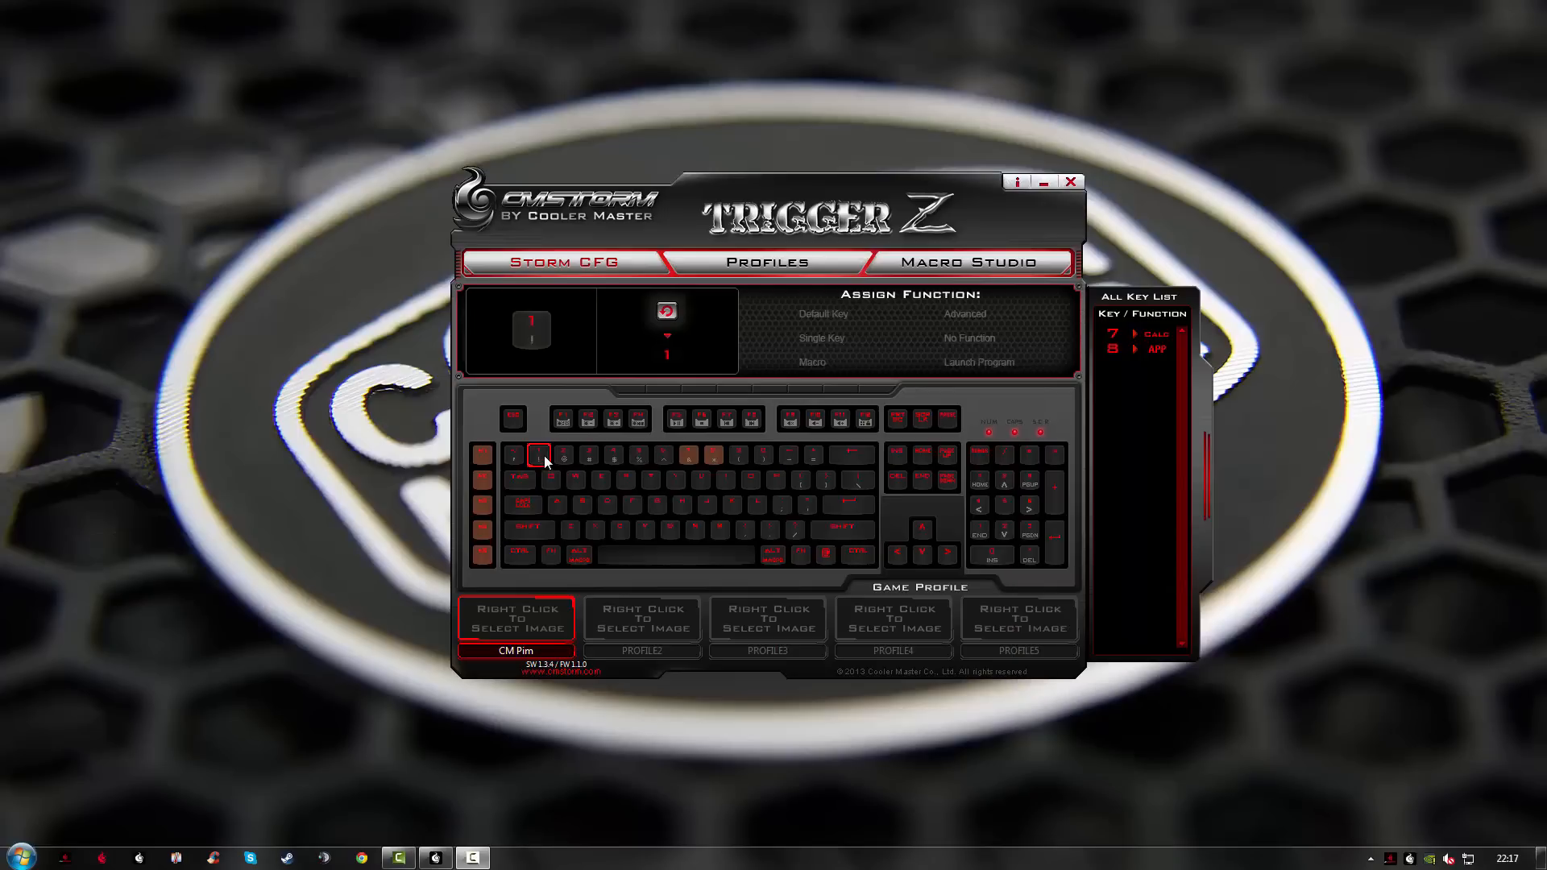
Close the Trigger Z window and relaunch it from the taskbar.
{"action": "left_click", "coordinate": [1068, 183]}
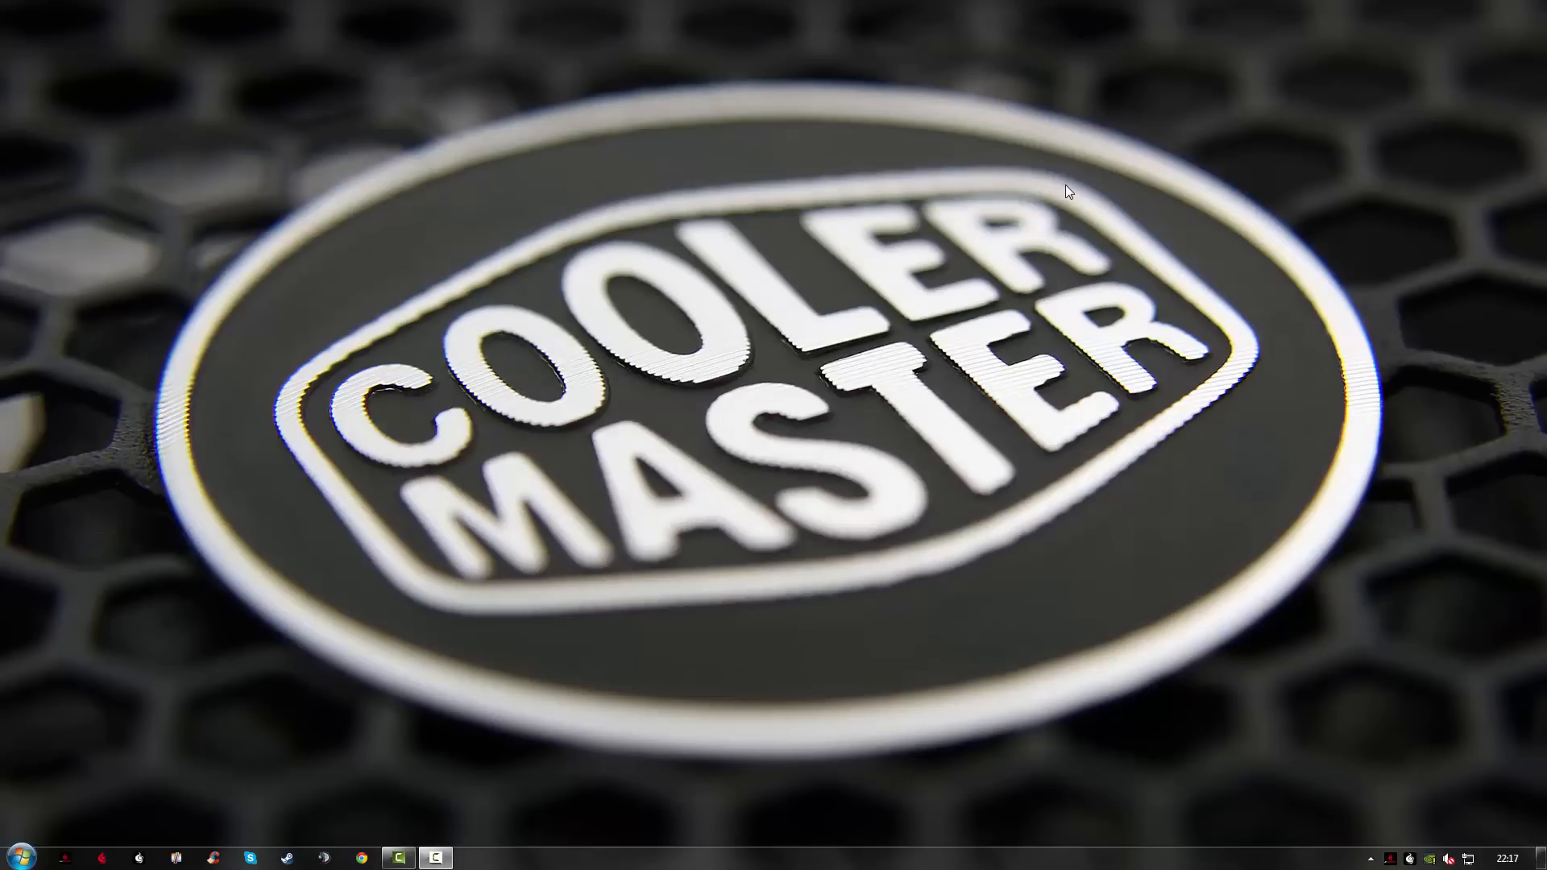
{"action": "left_click", "coordinate": [472, 857]}
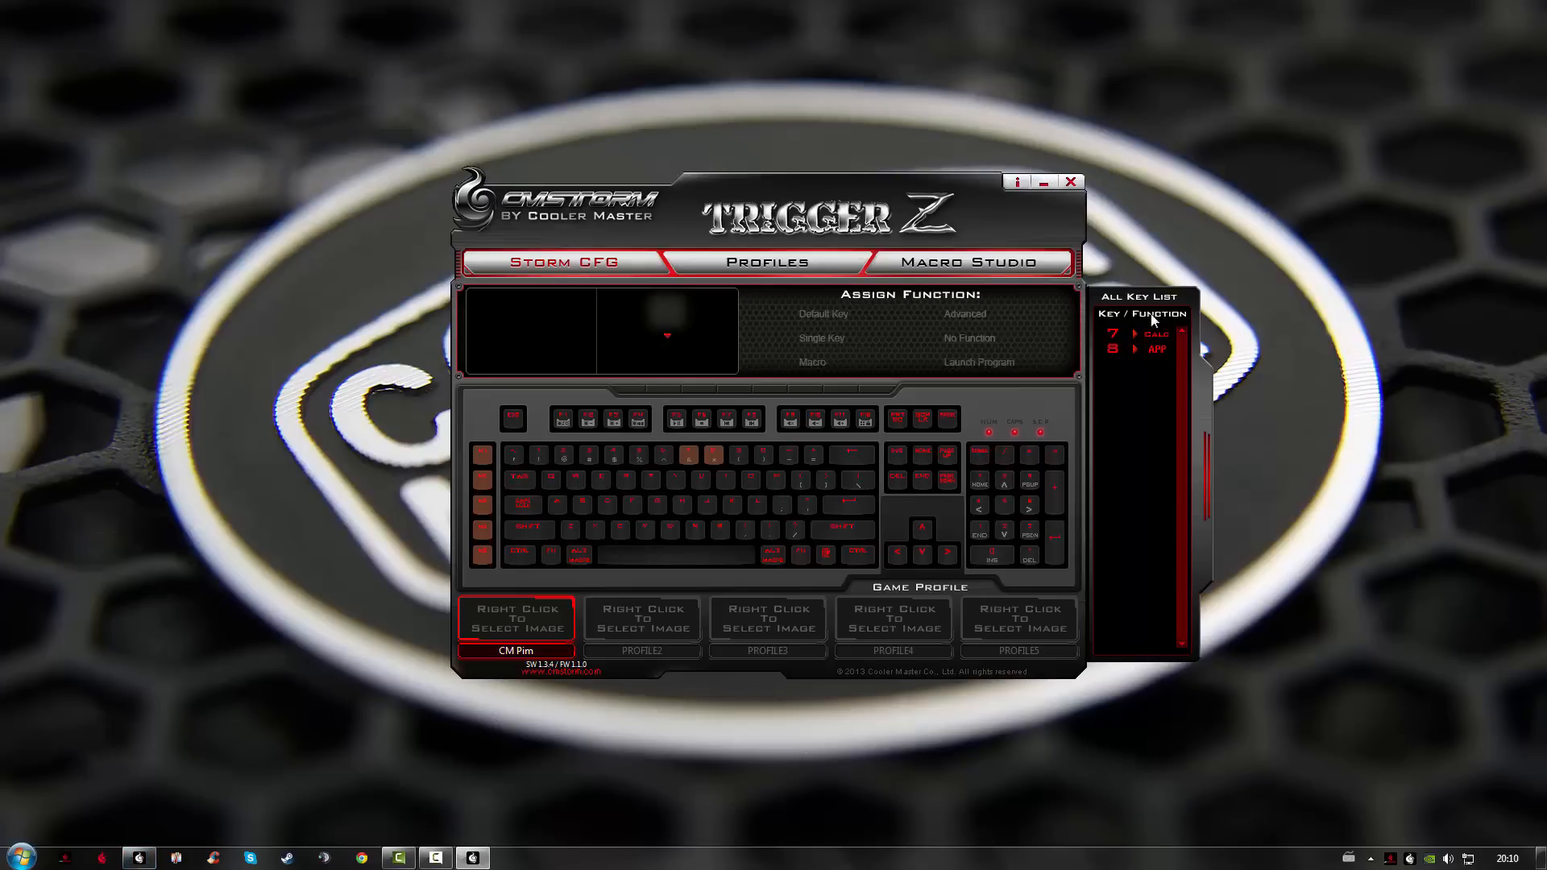
{"action": "mouse_move", "coordinate": [1176, 311]}
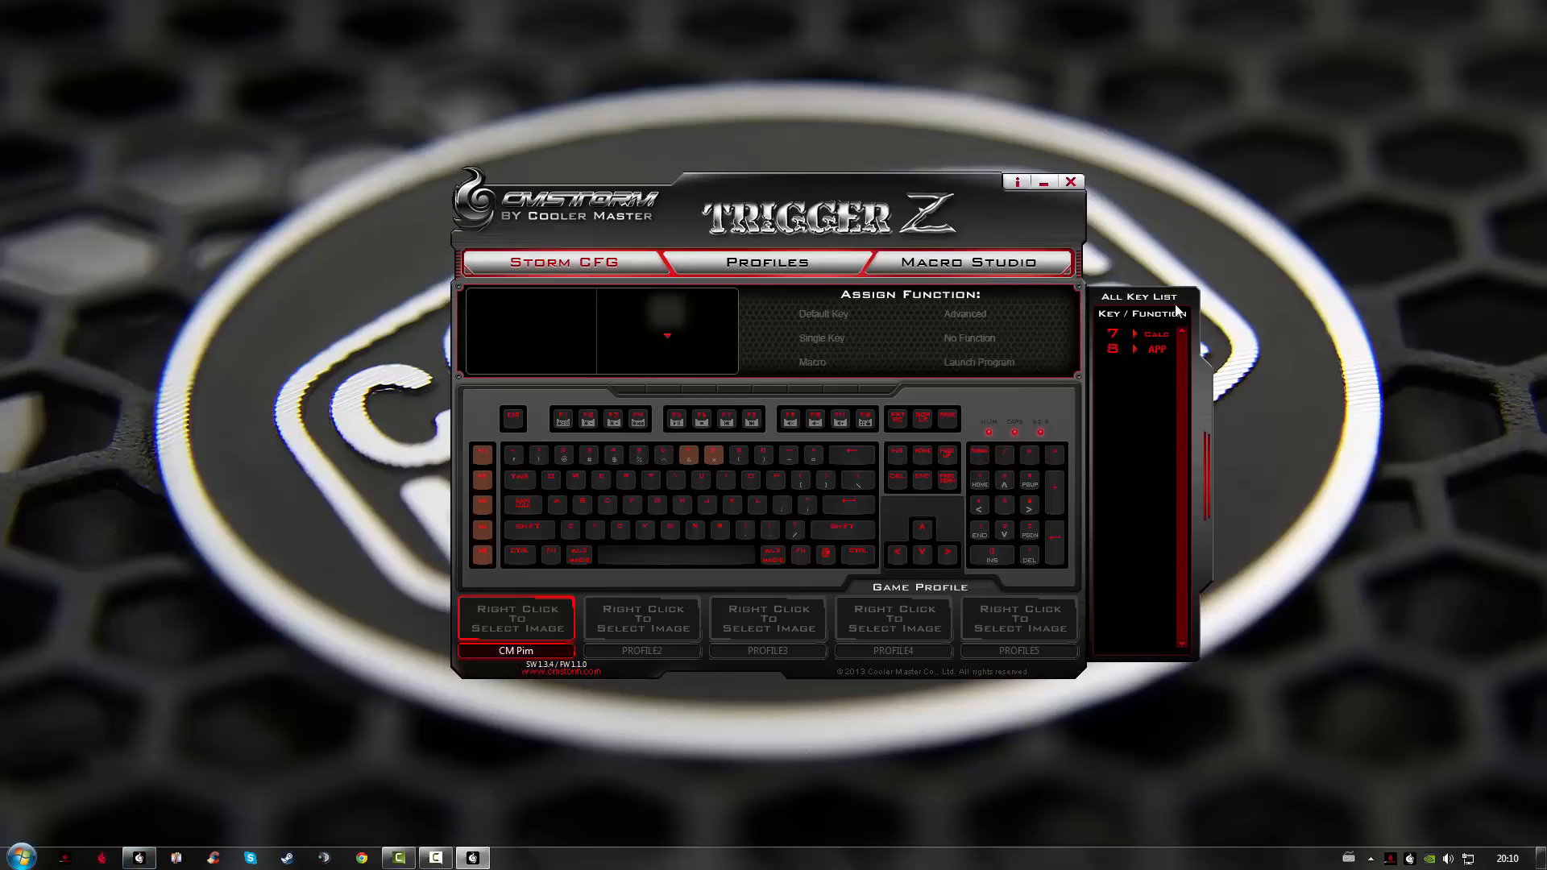
{"action": "mouse_move", "coordinate": [1134, 375]}
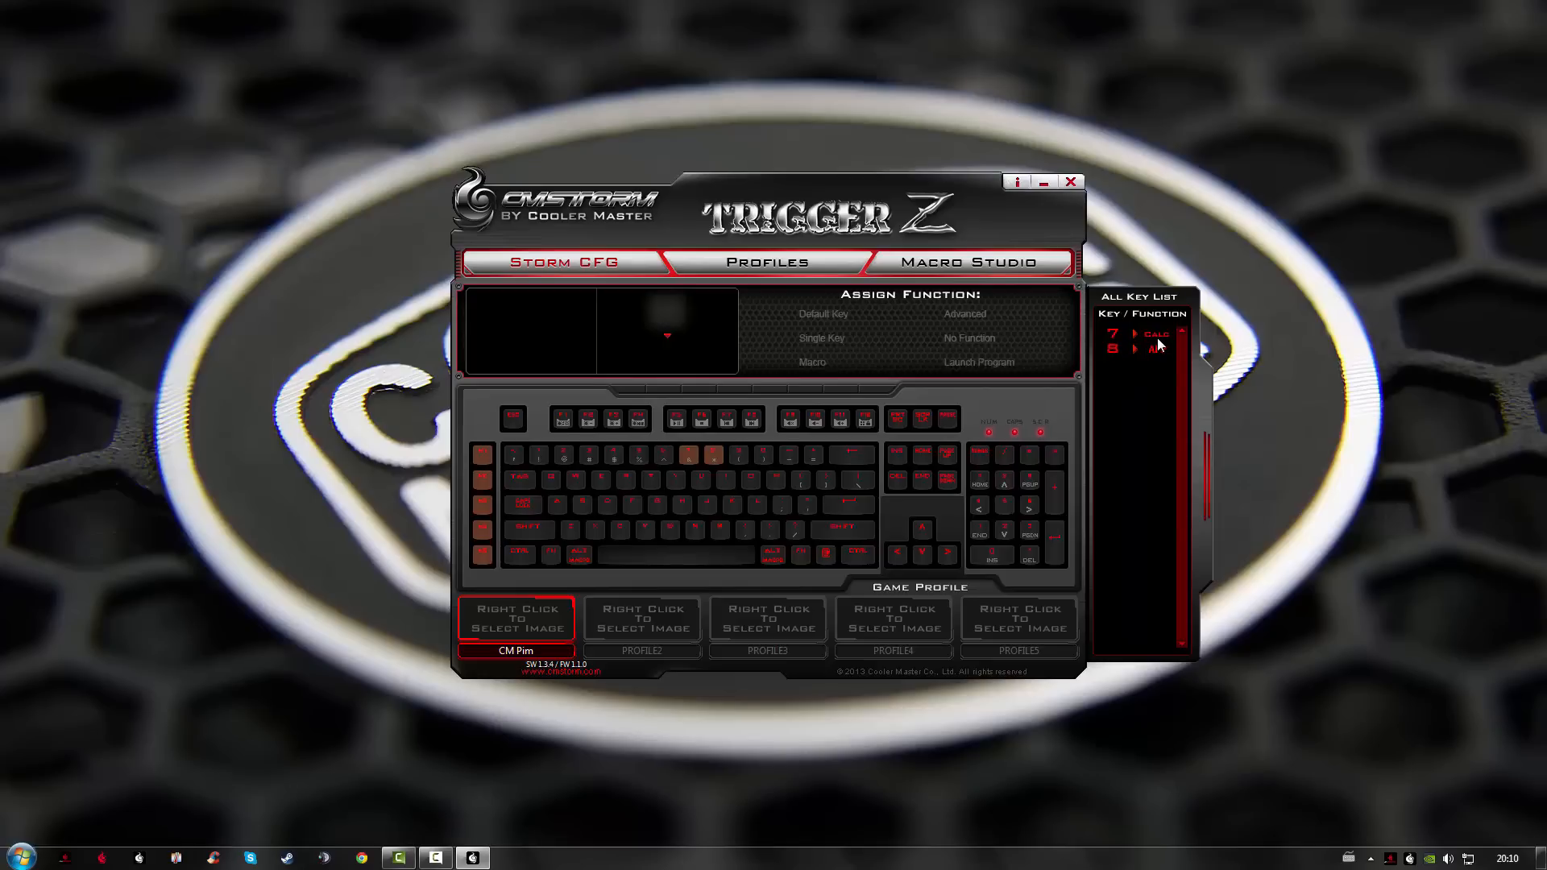
{"action": "mouse_move", "coordinate": [1158, 352]}
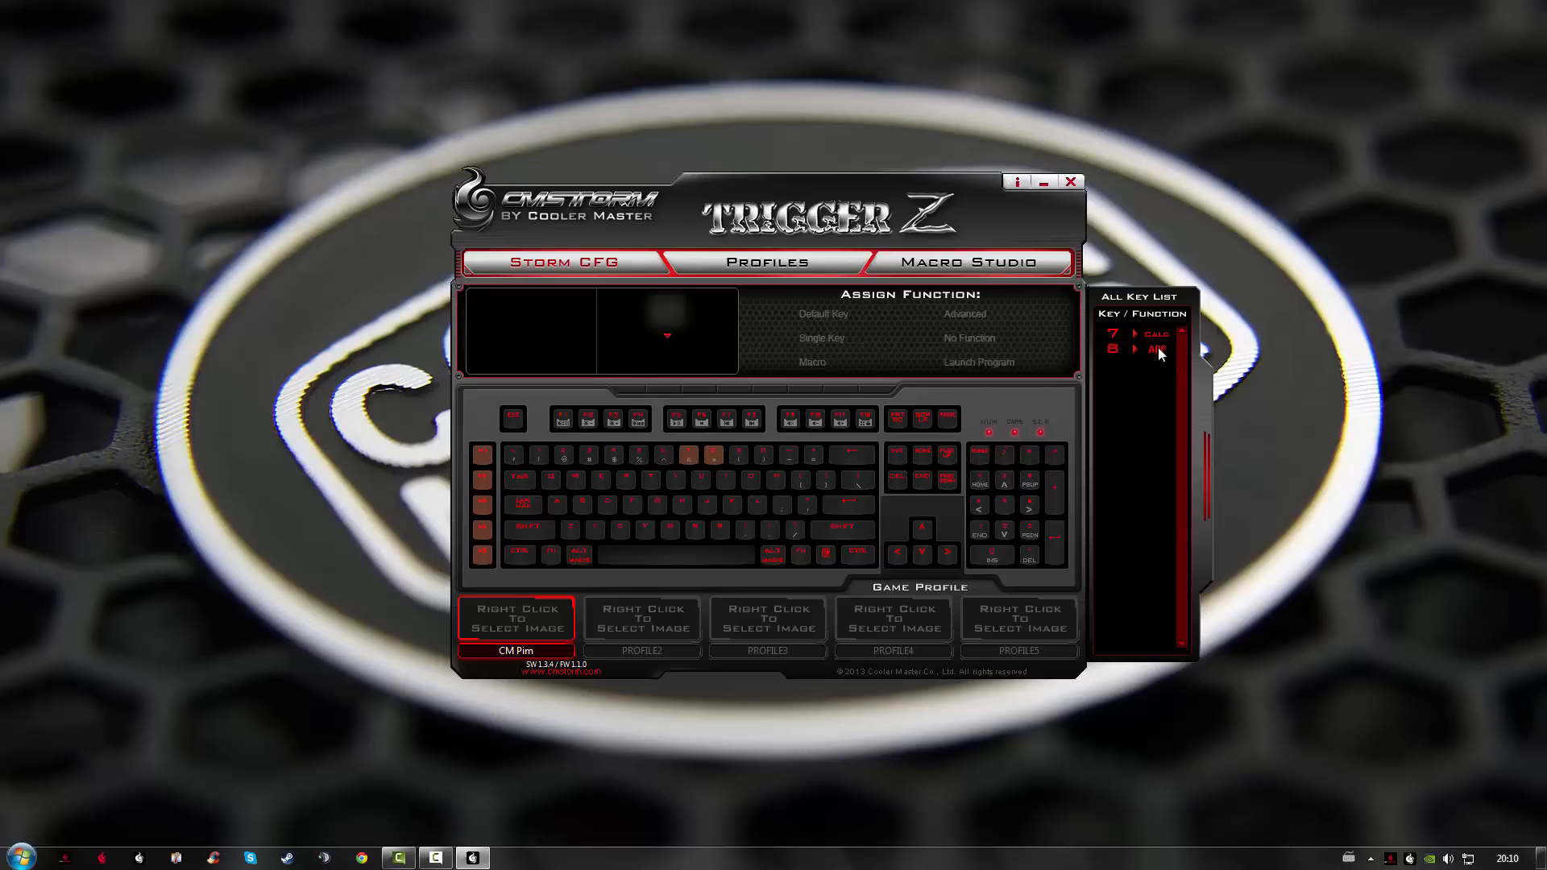
{"action": "mouse_move", "coordinate": [1160, 357]}
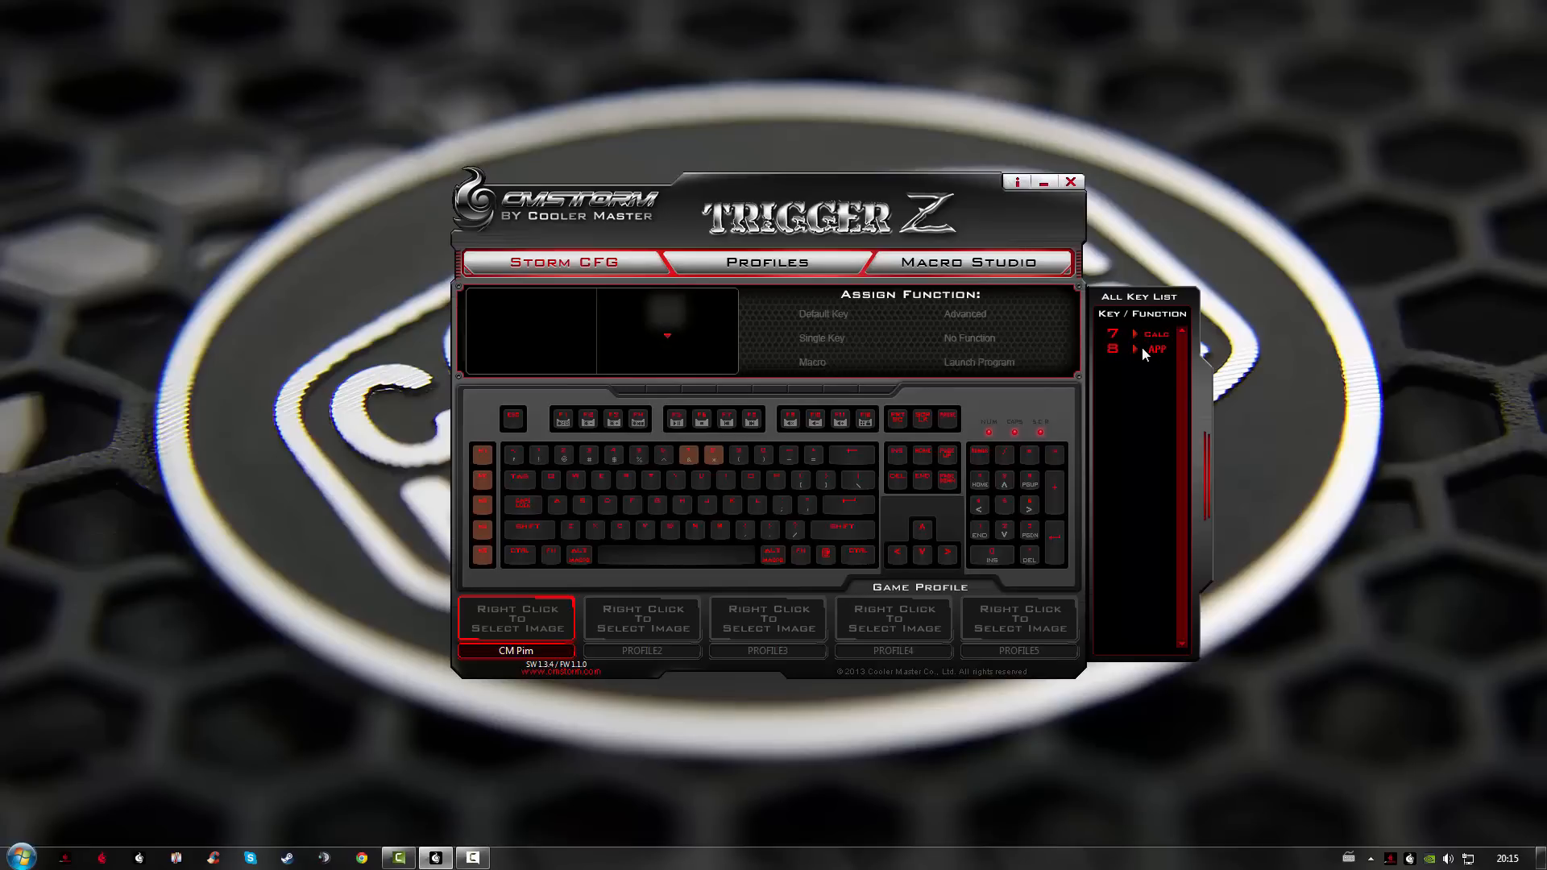
{"action": "mouse_move", "coordinate": [1049, 321]}
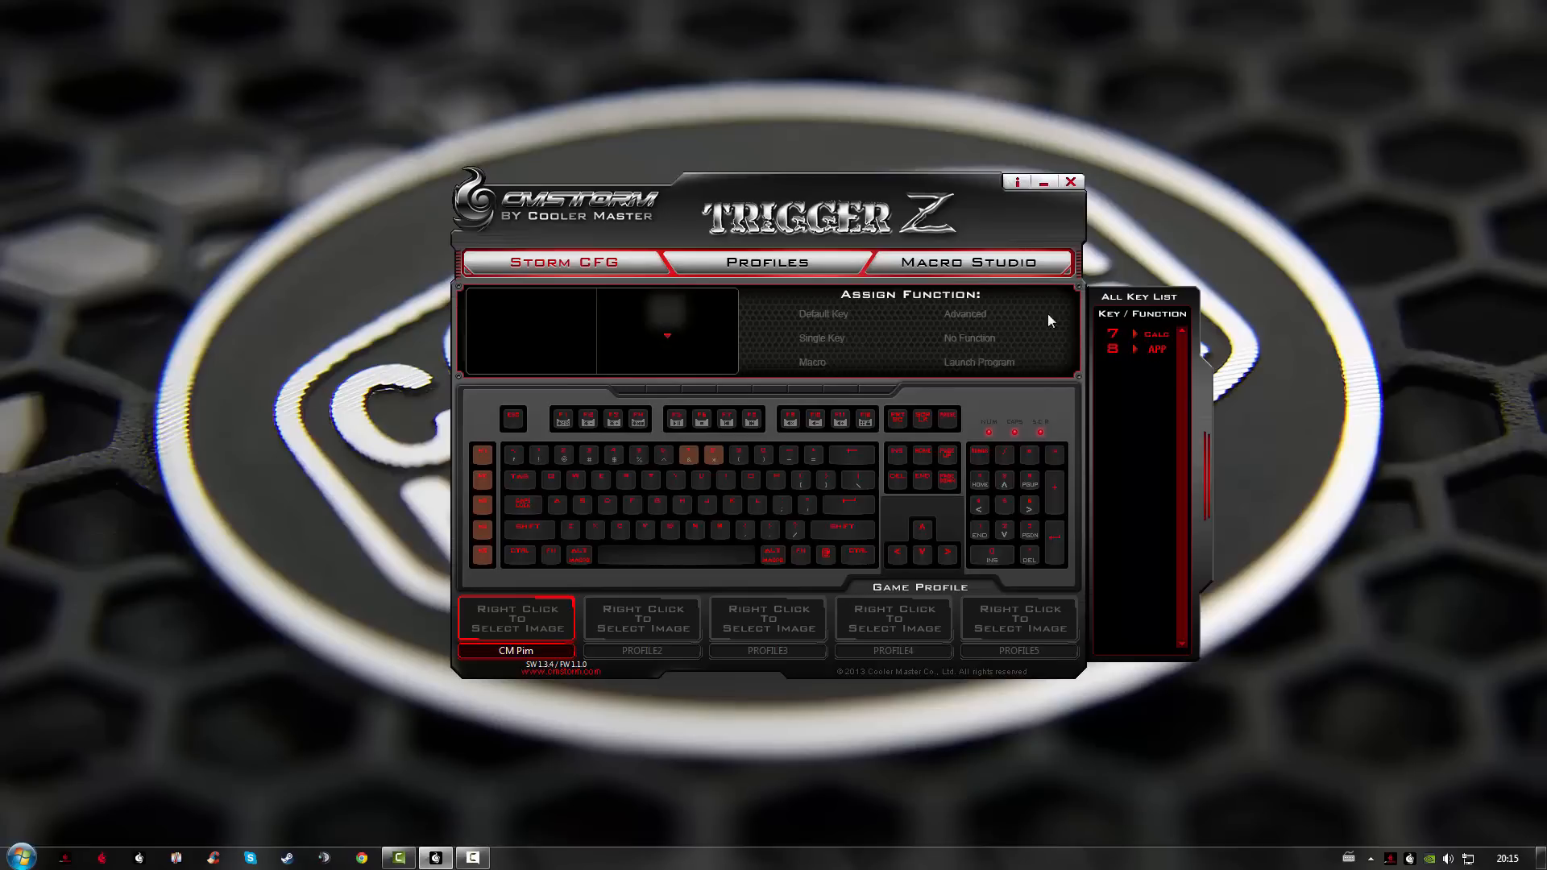
{"action": "left_click", "coordinate": [767, 261]}
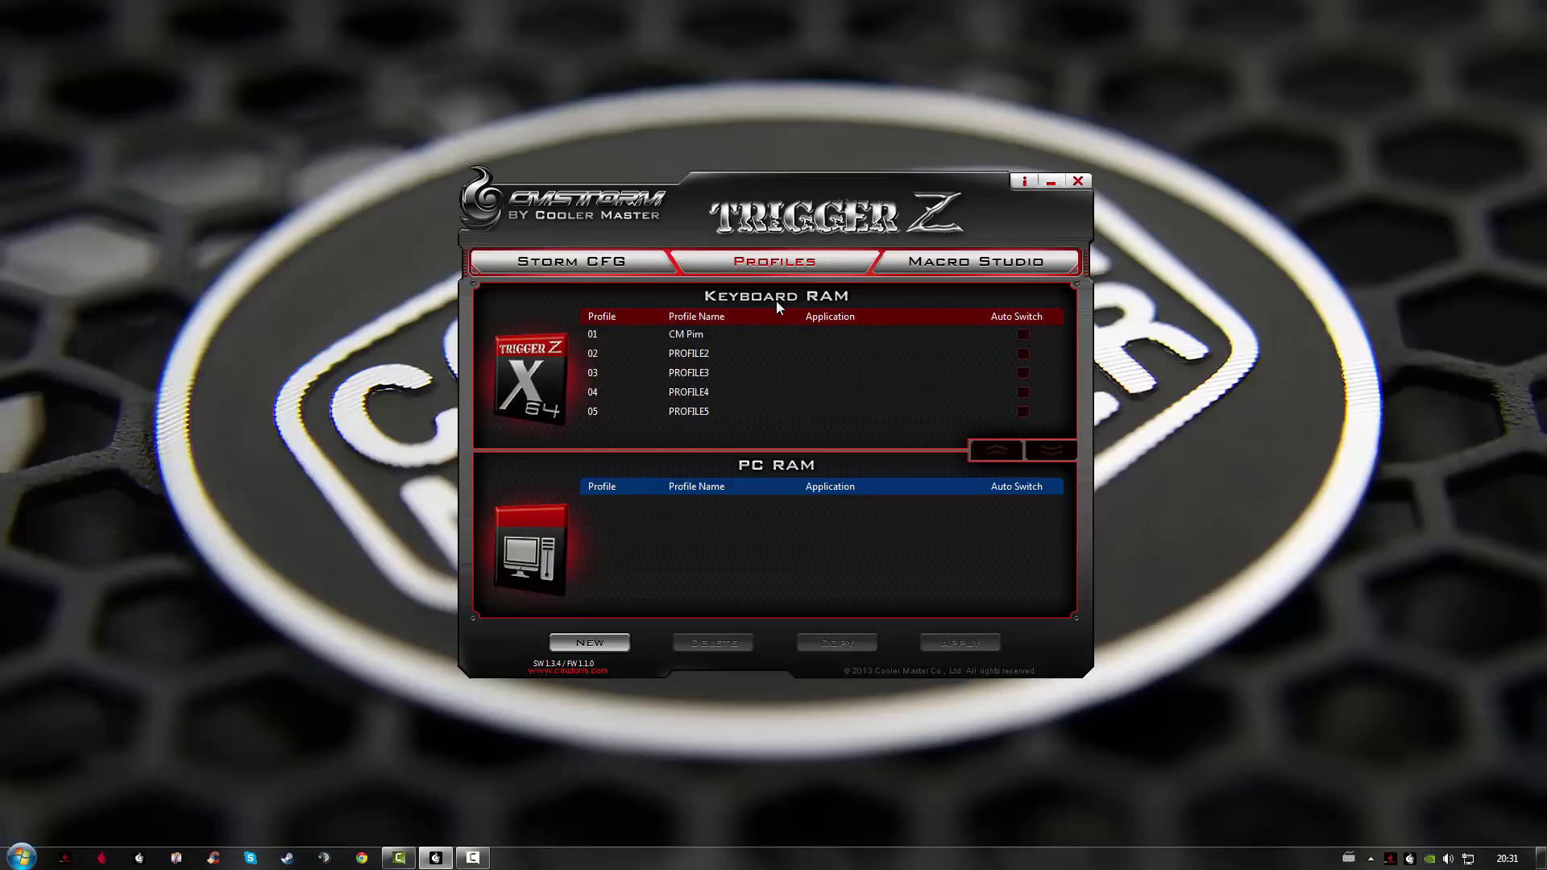
{"action": "mouse_move", "coordinate": [759, 474]}
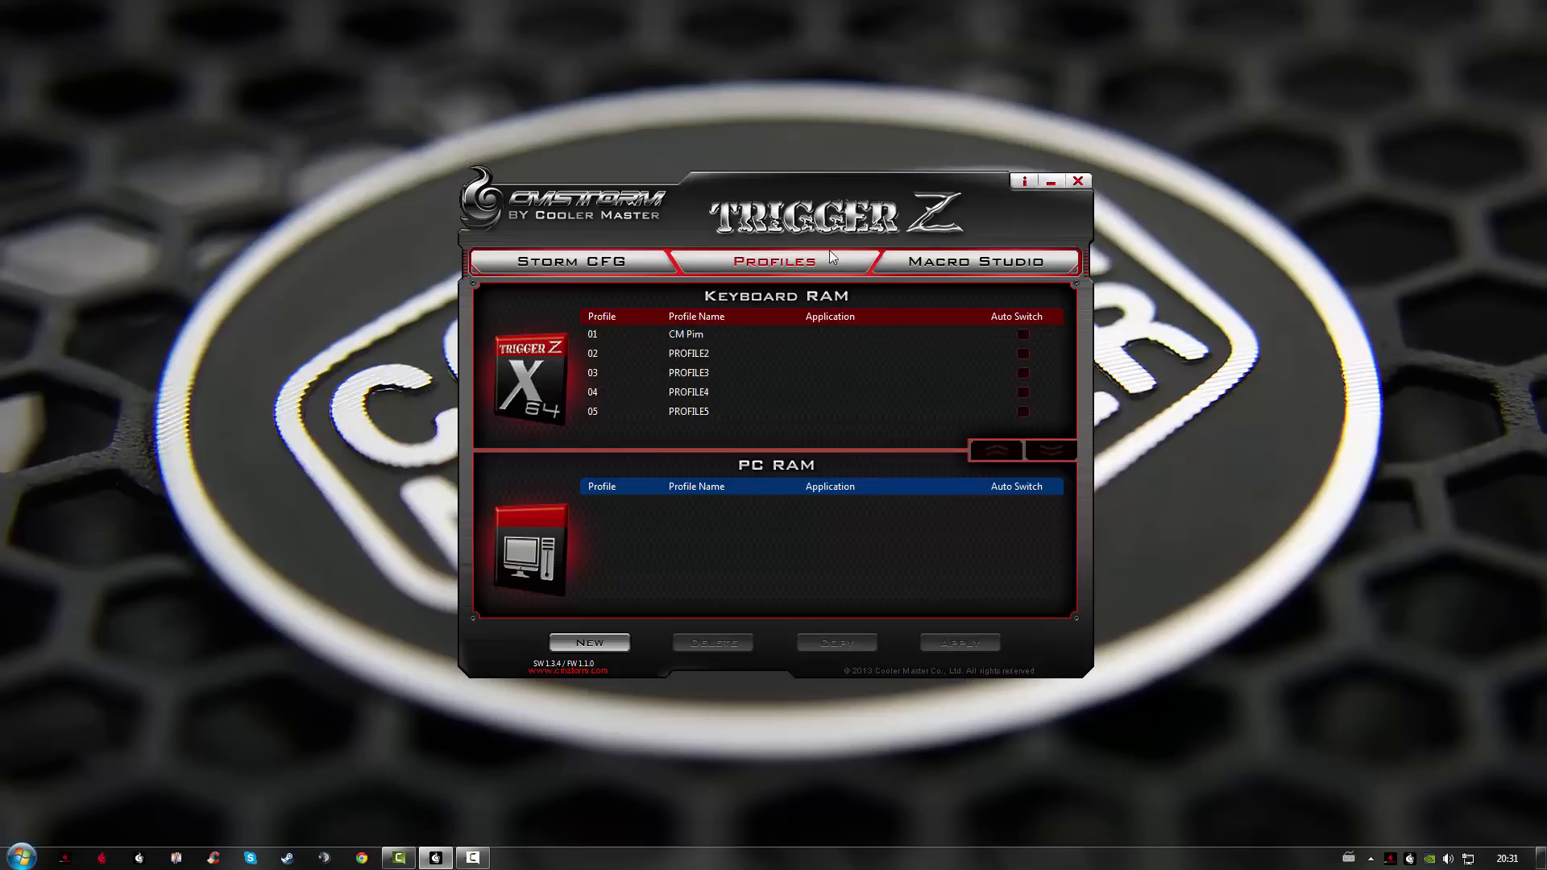
Switch to Macro Studio, showing an empty macro timeline over Dota 2.
{"action": "left_click", "coordinate": [973, 261]}
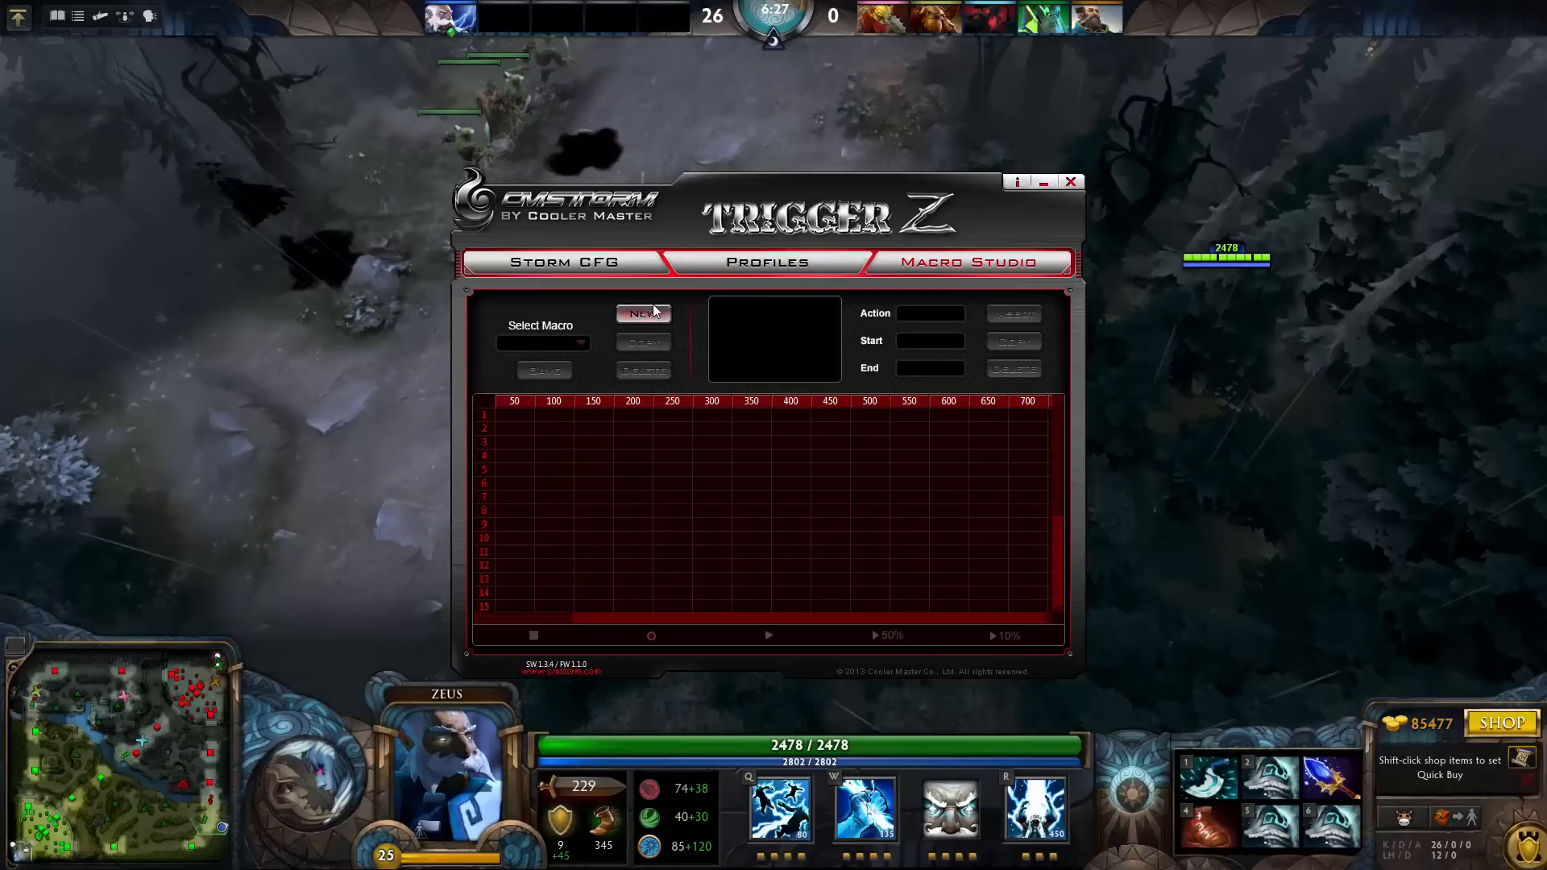
Create a new macro named dota2 and save it.
{"action": "left_click", "coordinate": [643, 314]}
{"action": "type", "text": "dota2"}
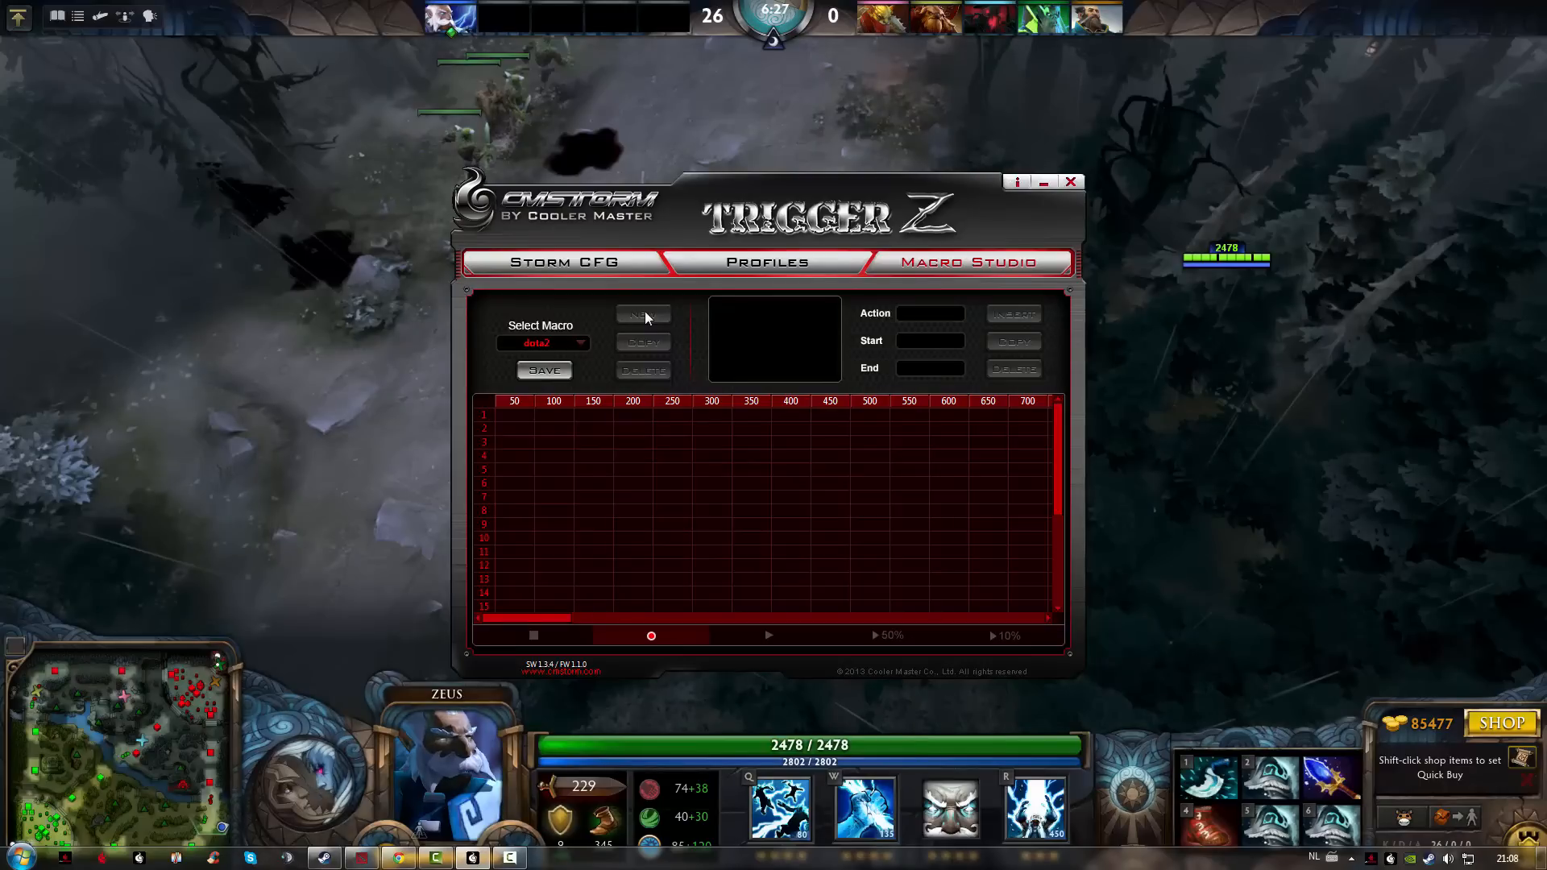
{"action": "left_click", "coordinate": [543, 371]}
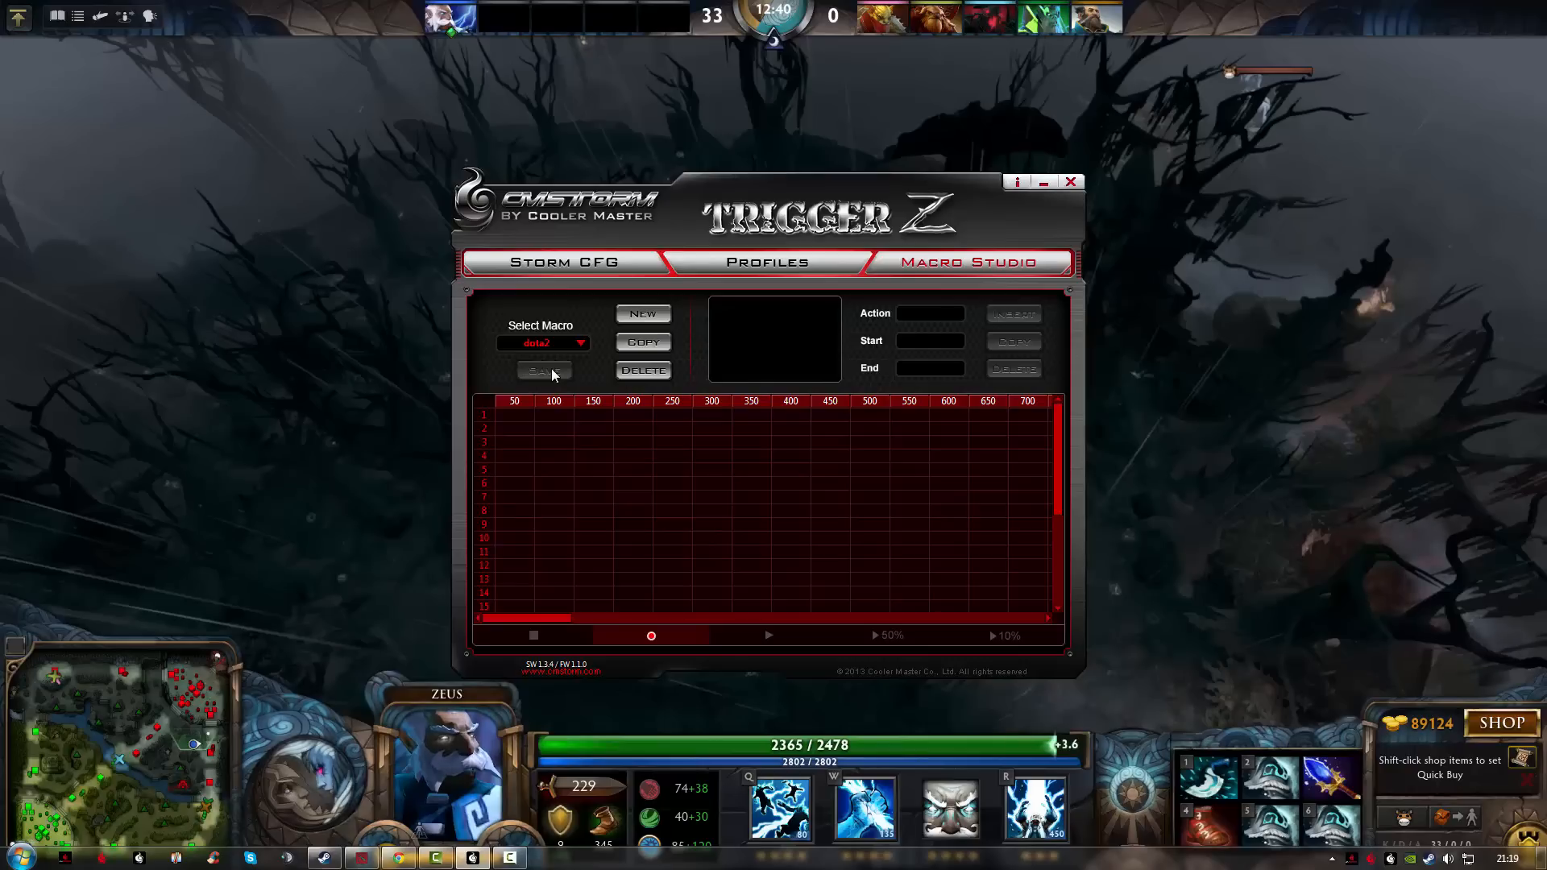
Start recording the dota2 macro in God mode with zero delays between actions.
{"action": "left_click", "coordinate": [649, 635]}
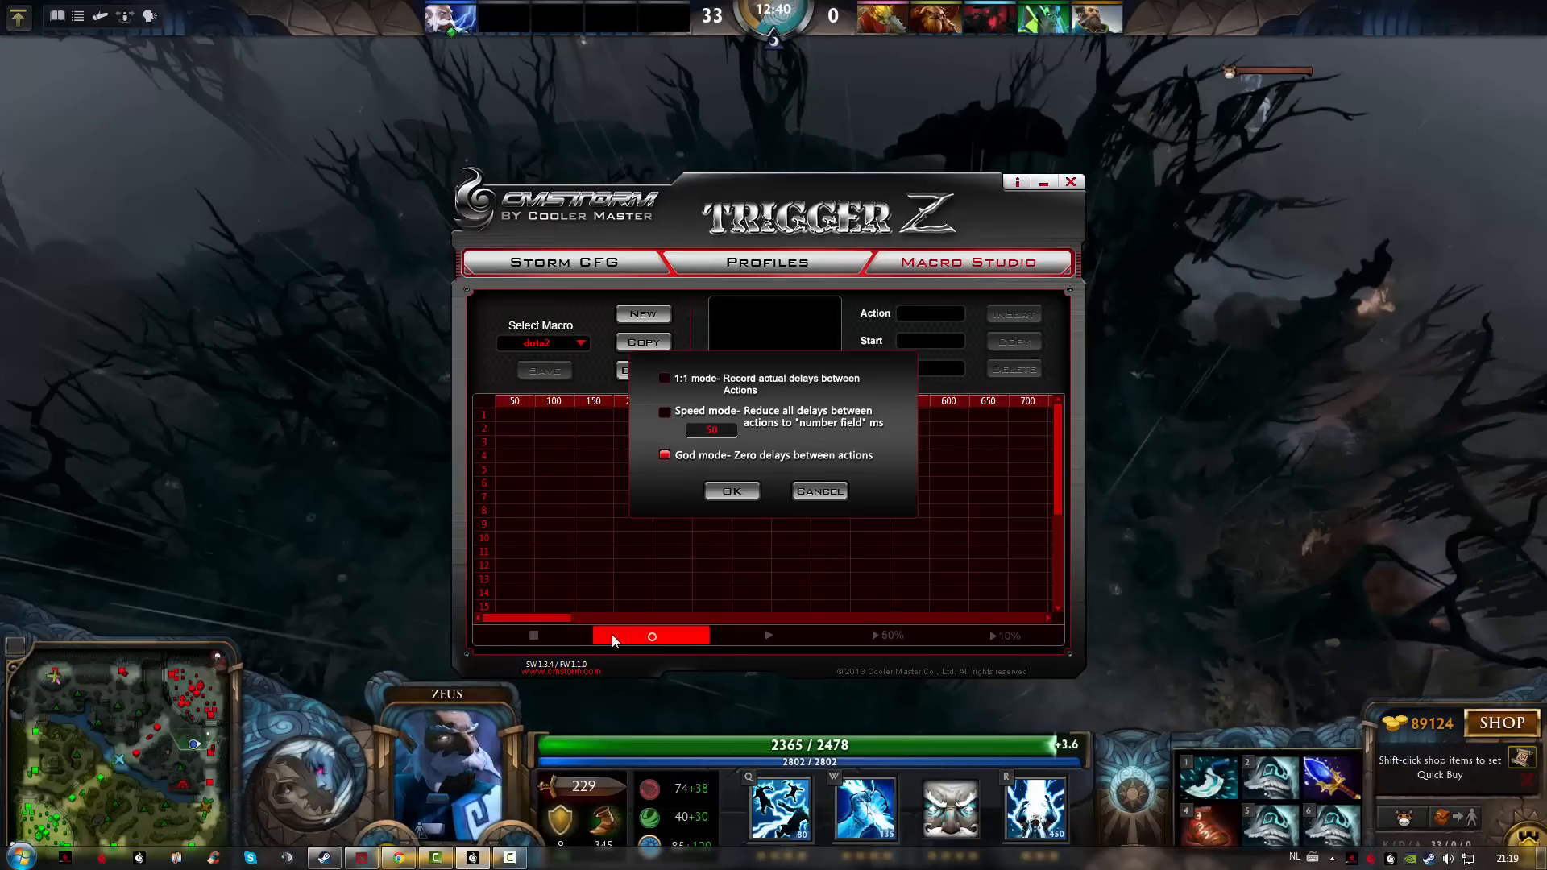
{"action": "mouse_move", "coordinate": [746, 355]}
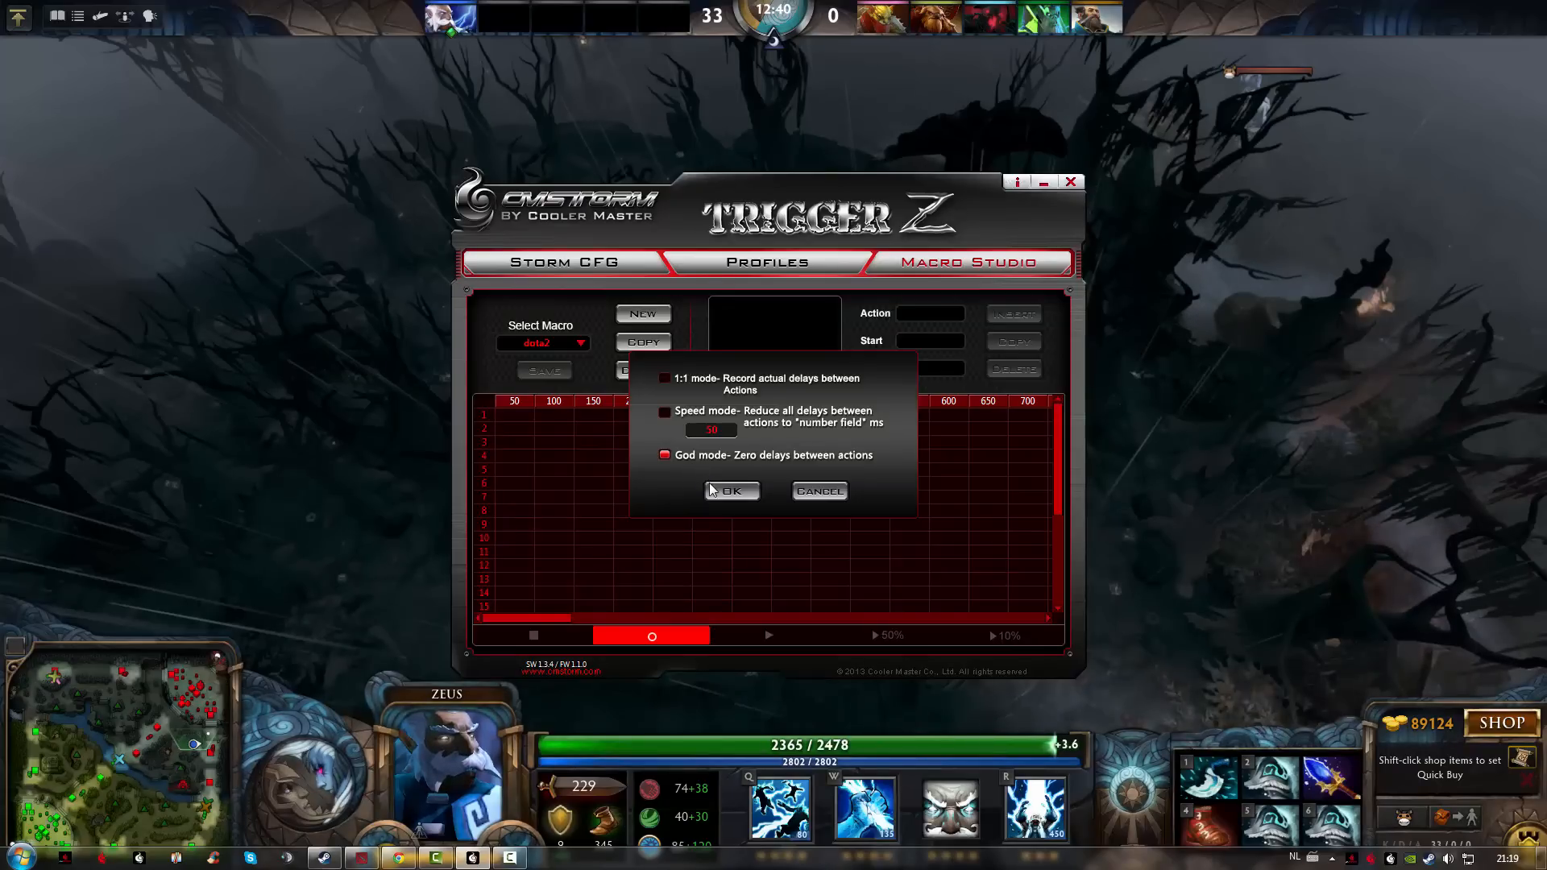
{"action": "left_click", "coordinate": [731, 491]}
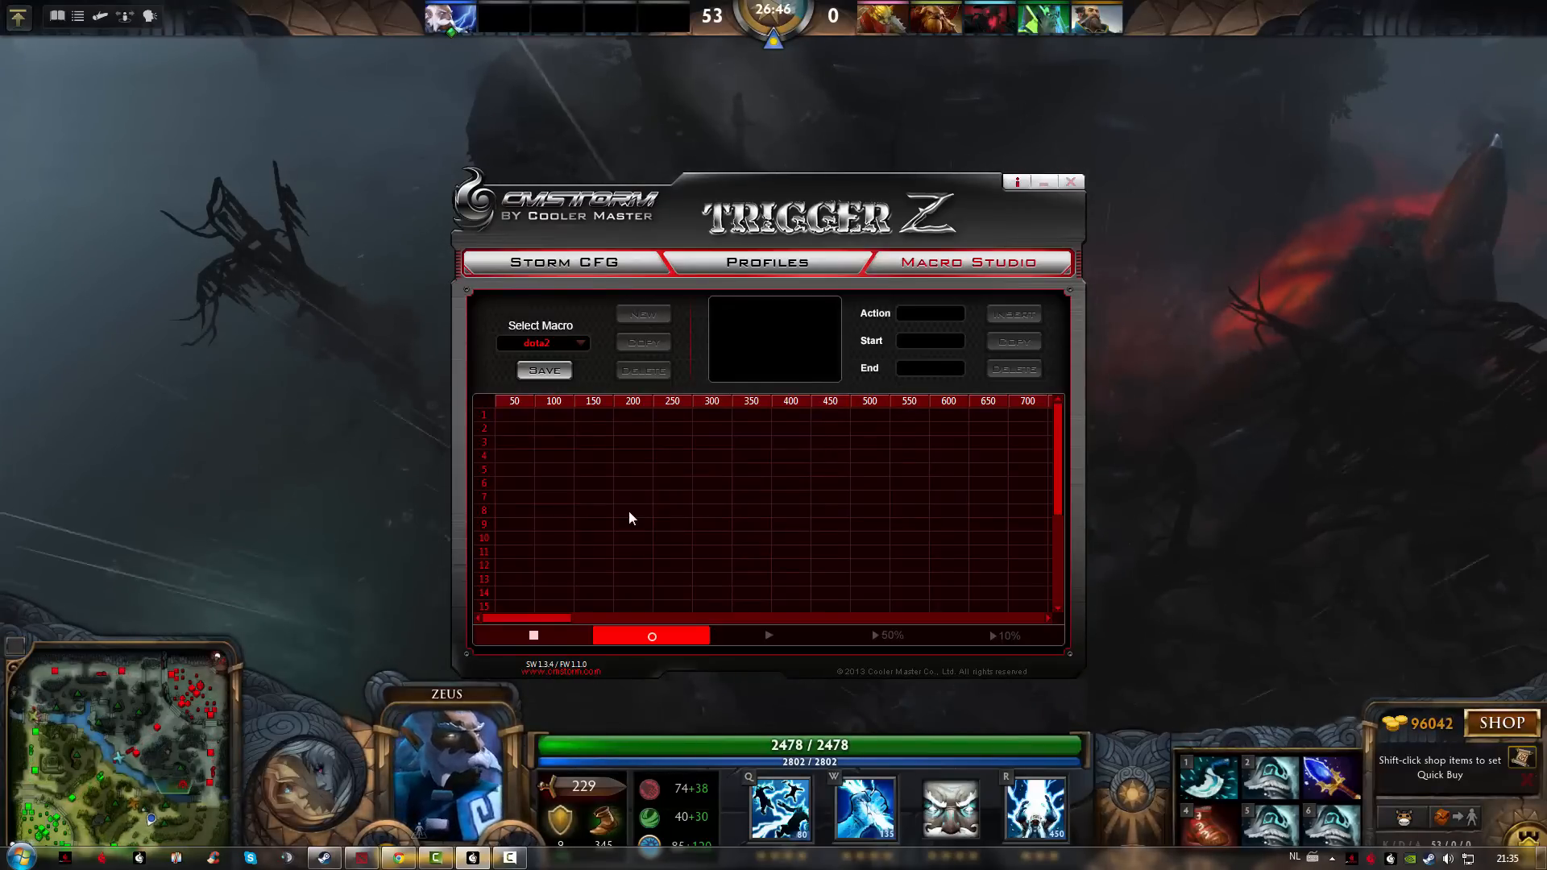
{"action": "mouse_move", "coordinate": [1199, 780]}
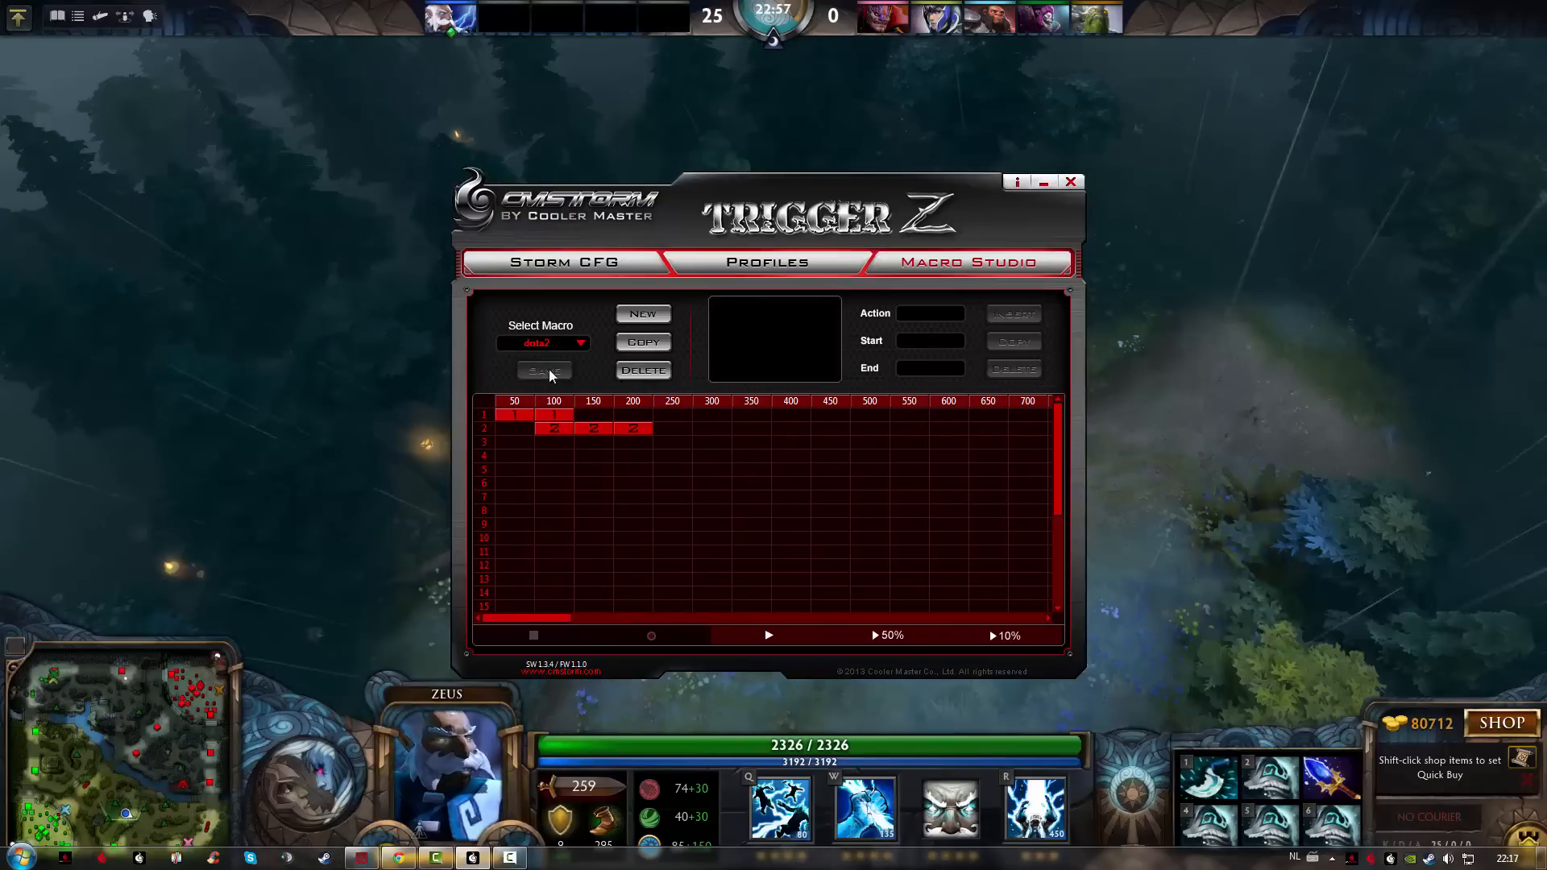
Return to Storm CFG and select macro key M1, currently with no function.
{"action": "left_click", "coordinate": [561, 261]}
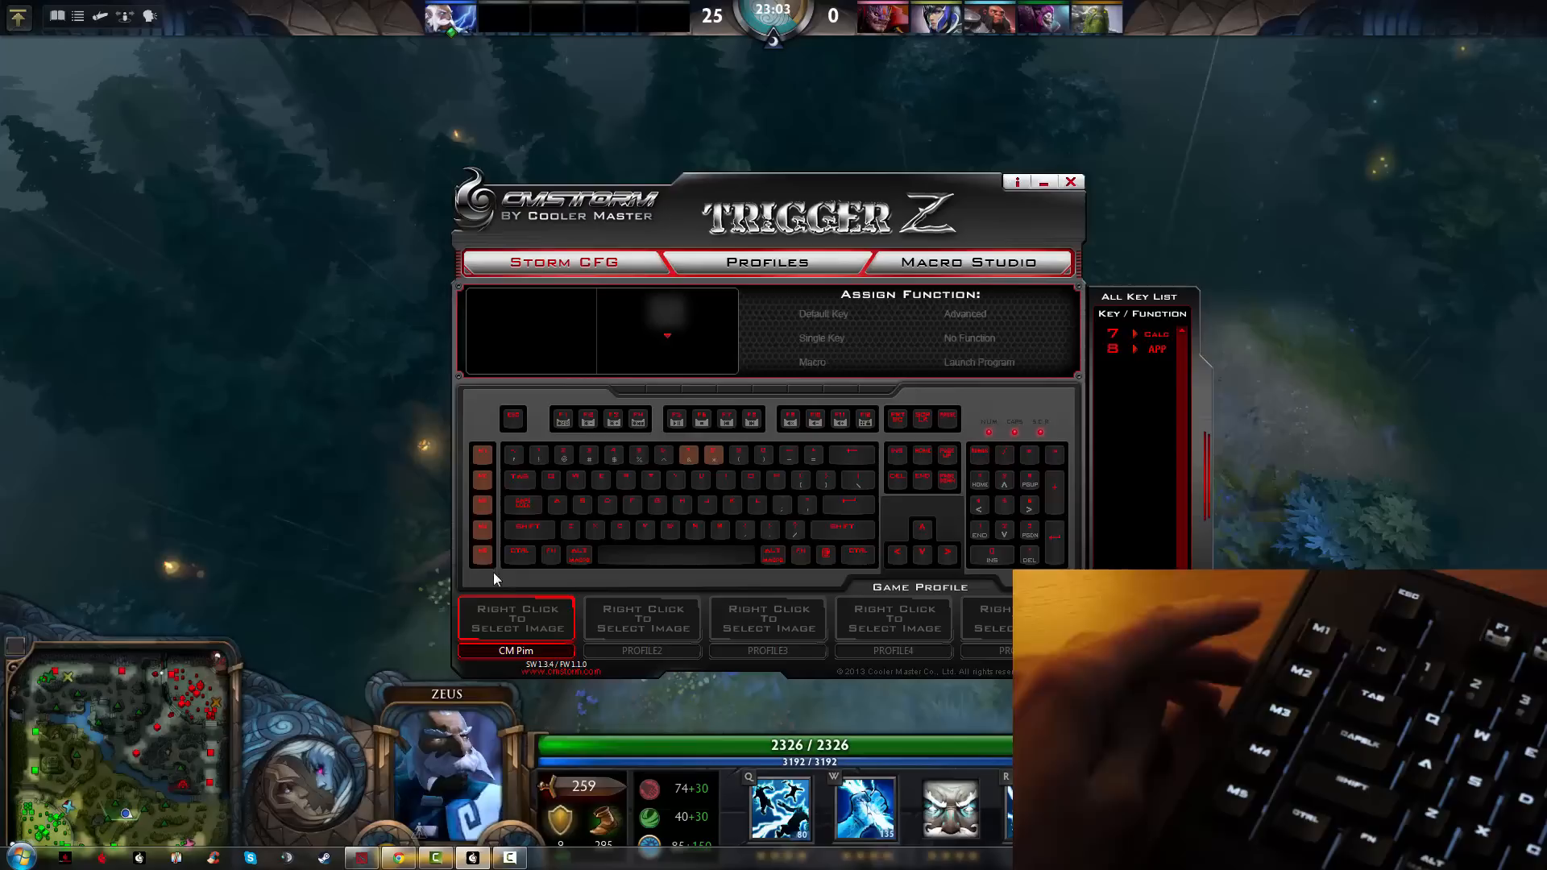
{"action": "left_click", "coordinate": [522, 504]}
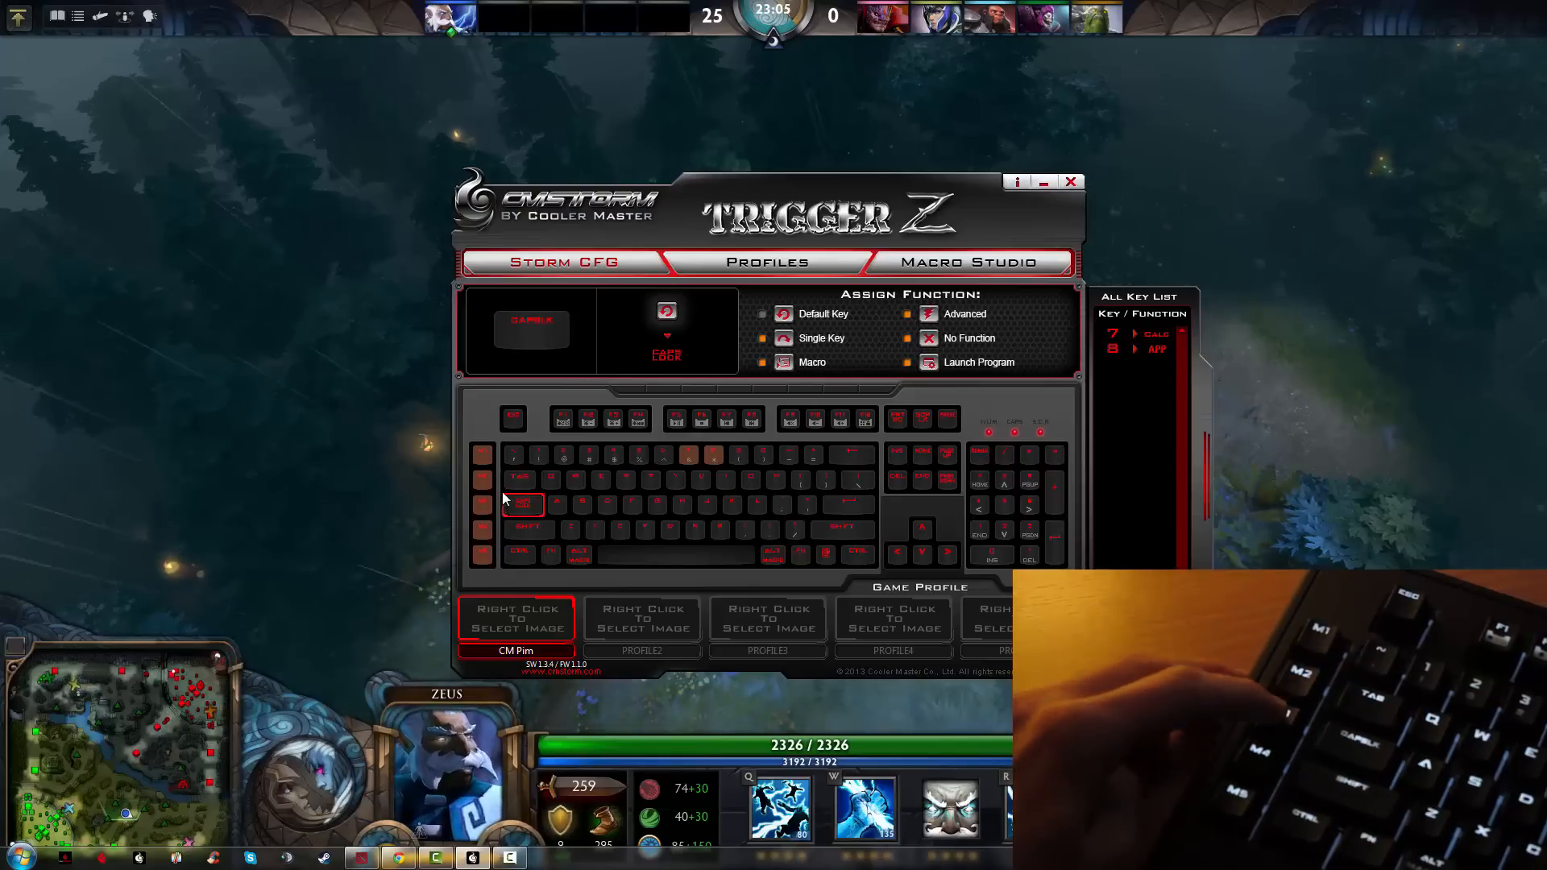
{"action": "left_click", "coordinate": [483, 456]}
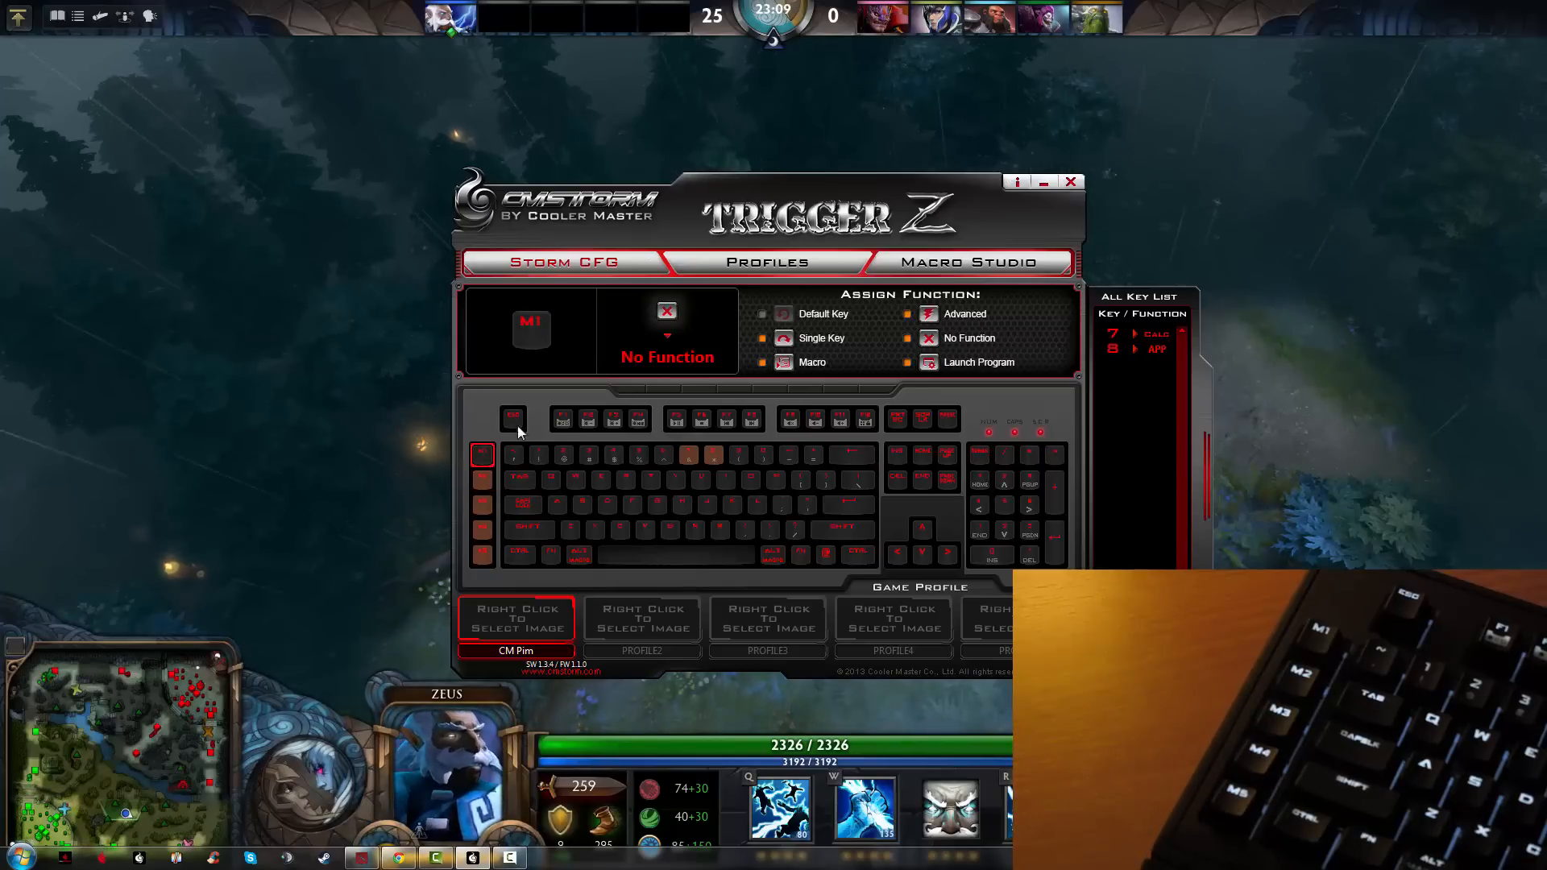
Assign the dota2 macro to M1 with toggle playback and confirm.
{"action": "left_click", "coordinate": [810, 361]}
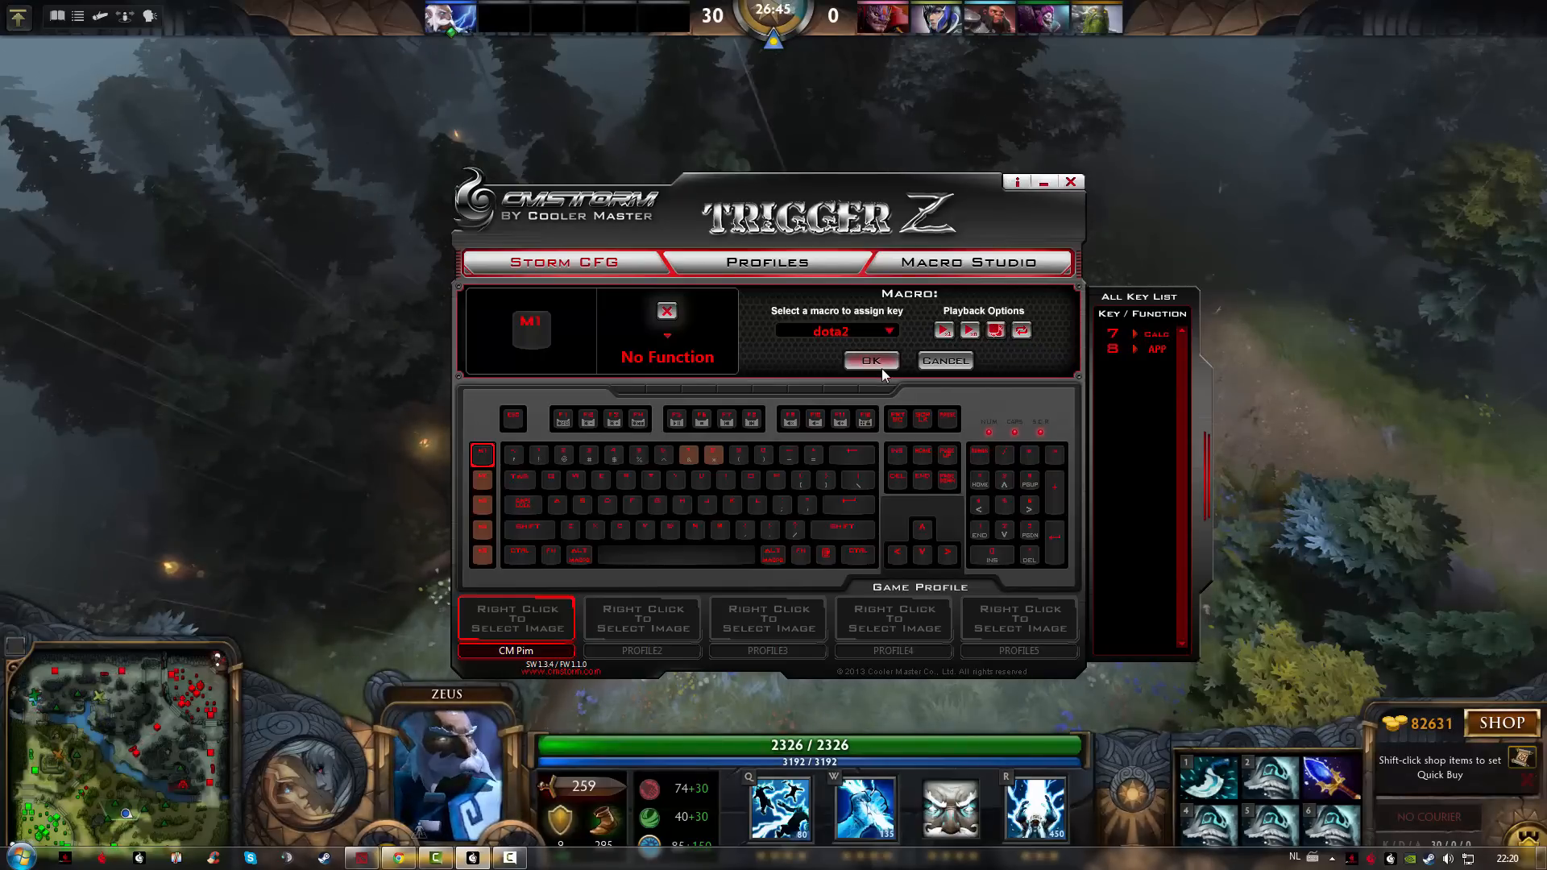
{"action": "left_click", "coordinate": [871, 359]}
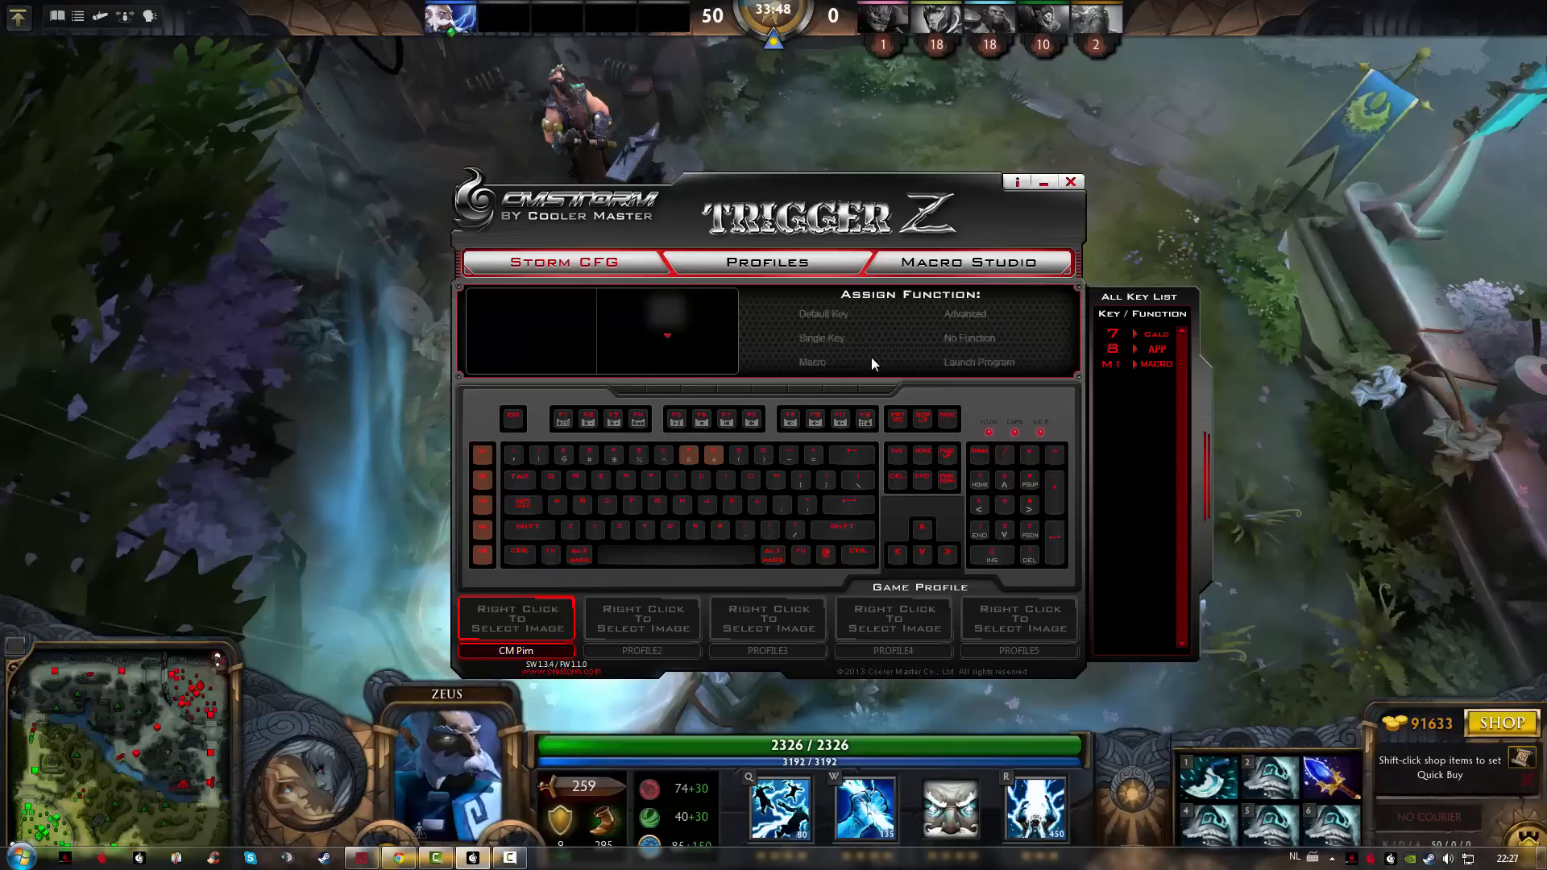